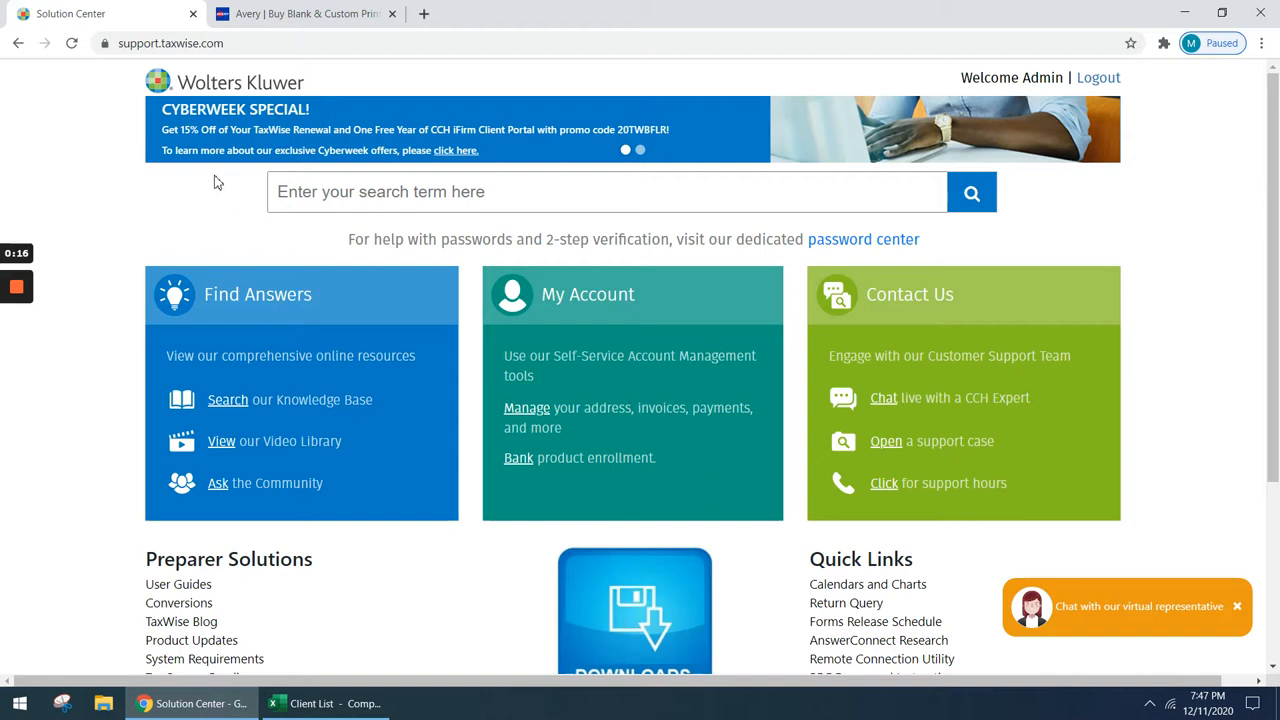
{"action": "mouse_move", "coordinate": [1048, 105]}
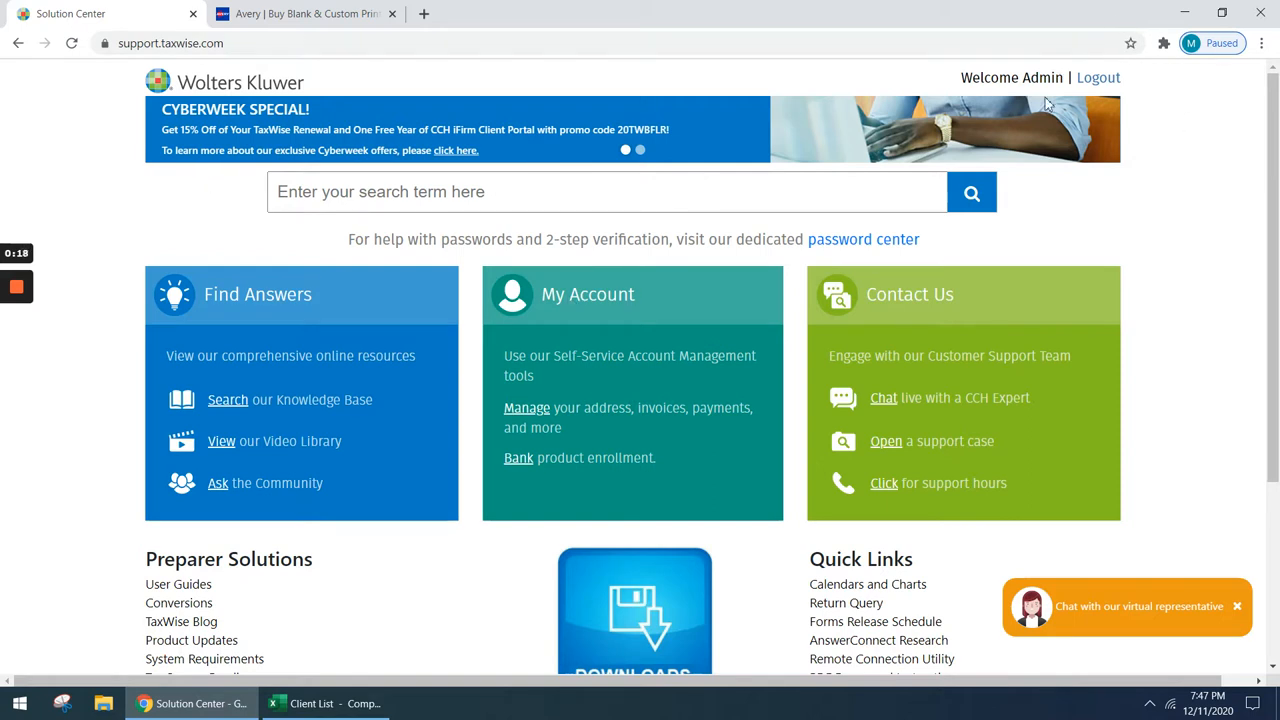
{"action": "mouse_move", "coordinate": [1118, 63]}
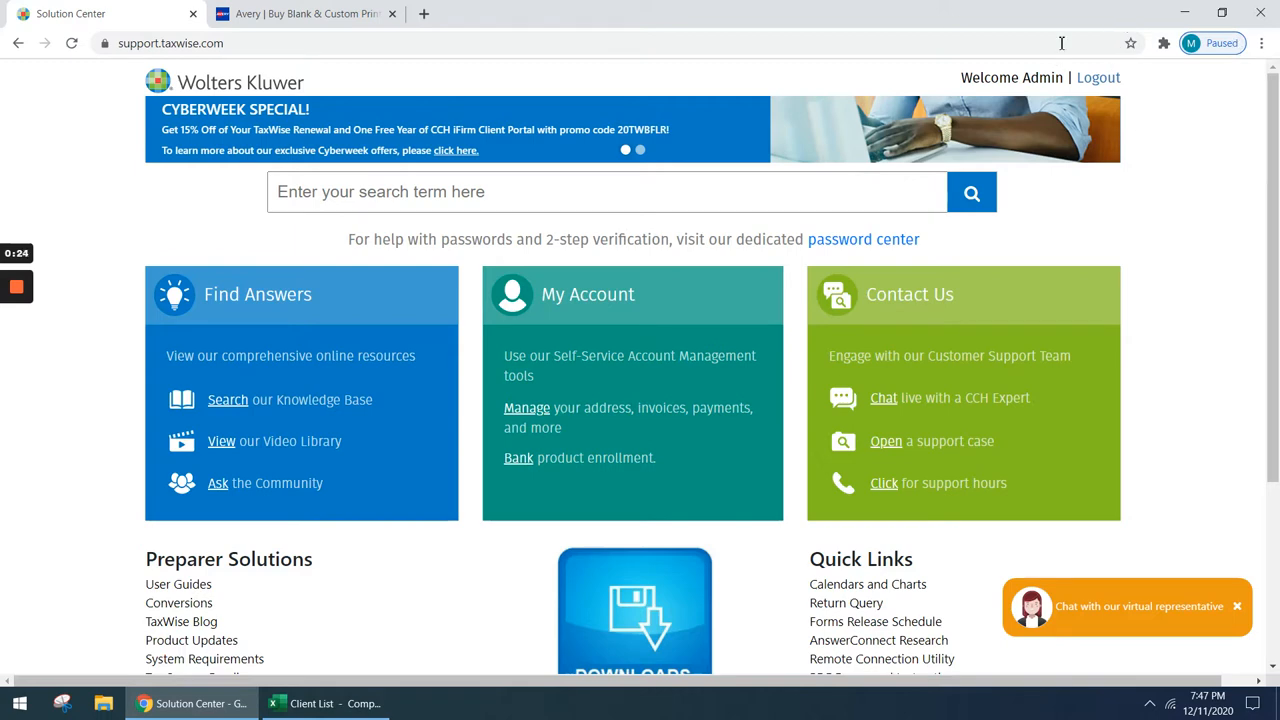
- Open Product Updates under Preparer Solutions, showing the 2020 download year
{"action": "scroll", "scroll_direction": "down", "scroll_amount": 3}
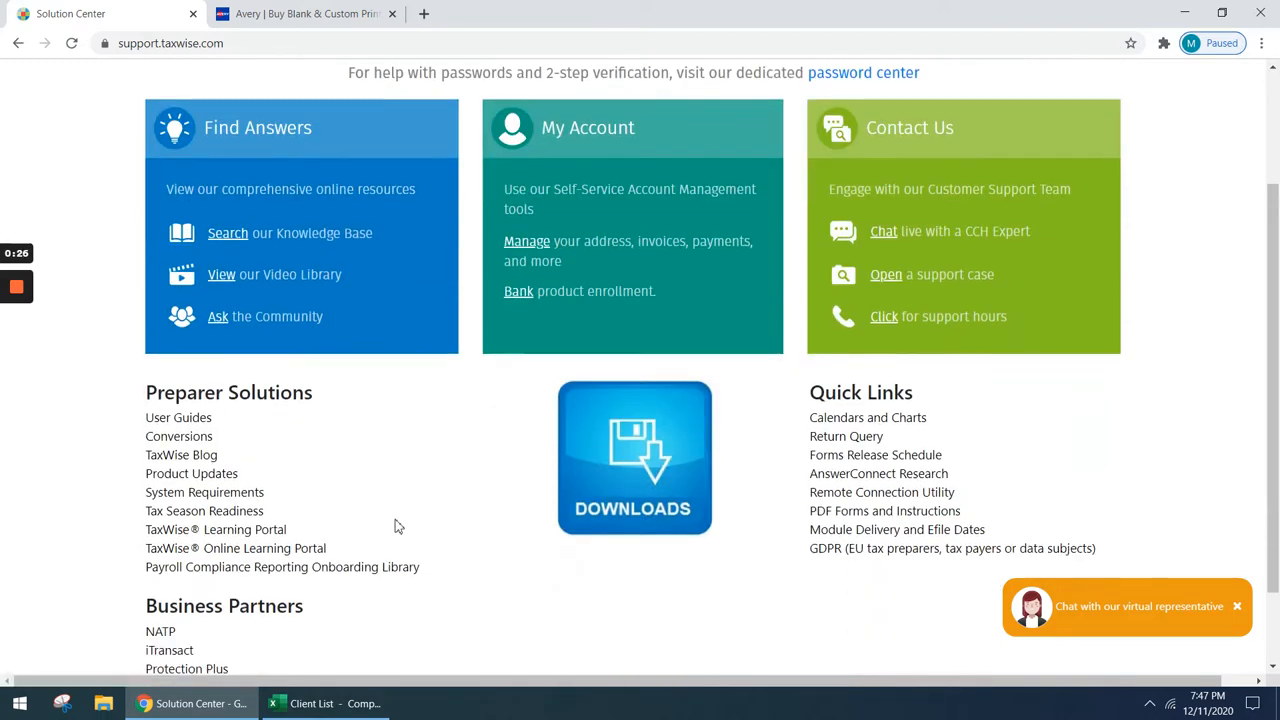
{"action": "left_click", "coordinate": [191, 473]}
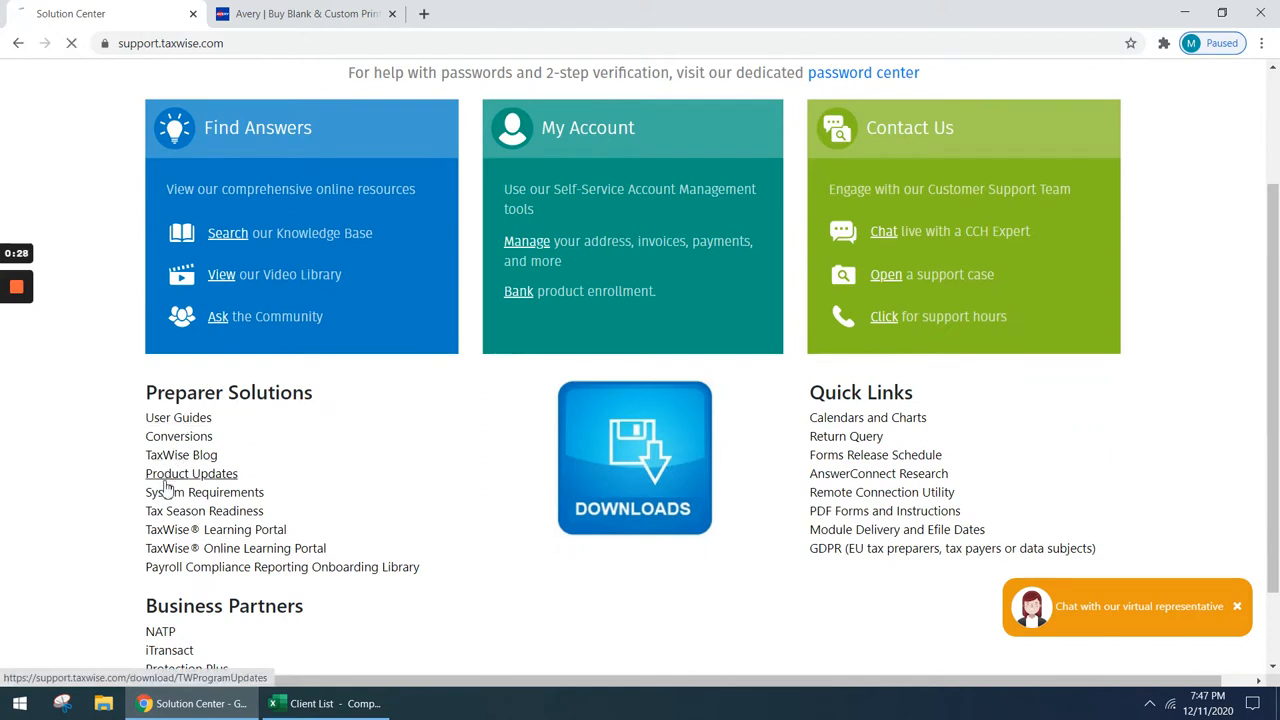
{"action": "left_click", "coordinate": [191, 473]}
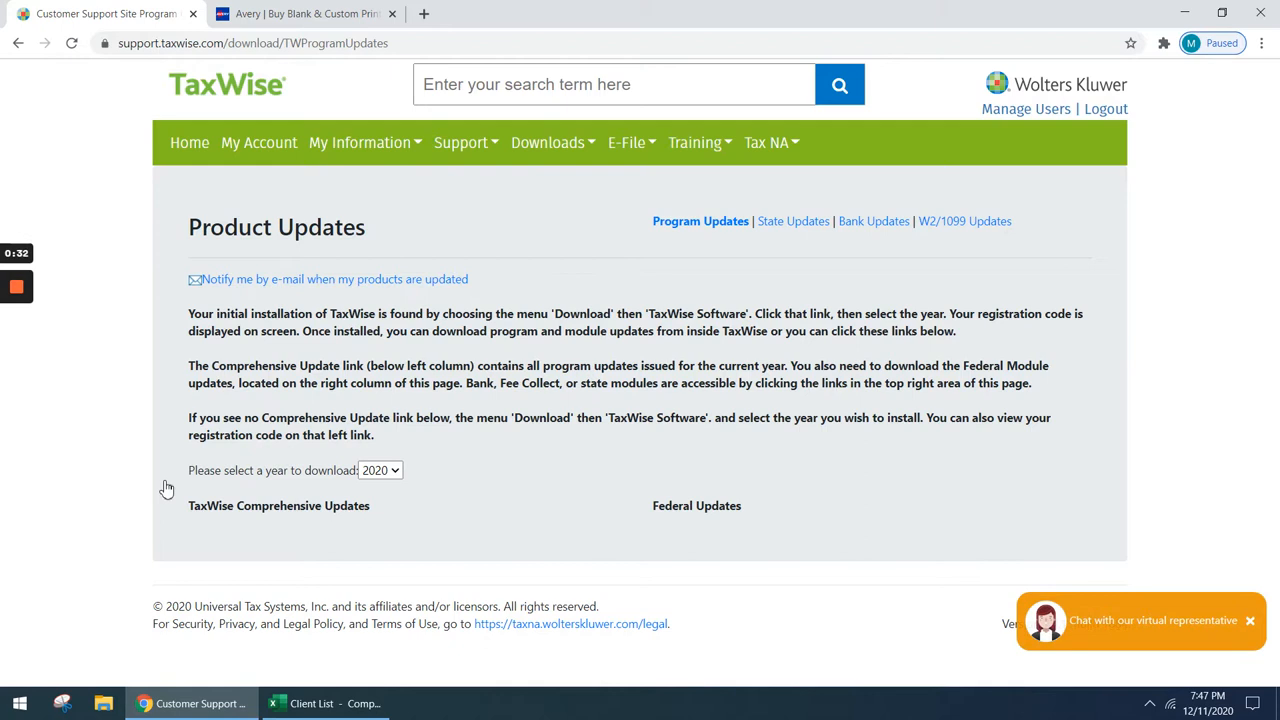
- Go to My Information > Reports and set the Tax Year to 2019
{"action": "left_click", "coordinate": [359, 142]}
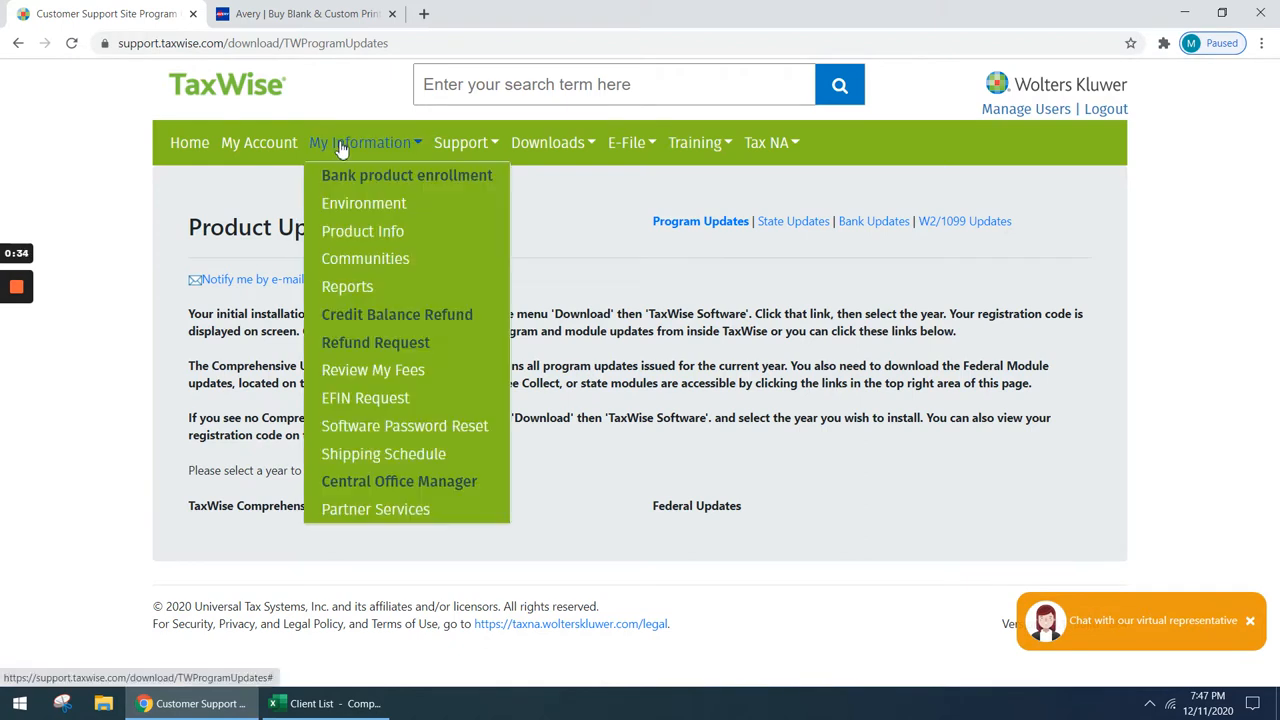
{"action": "left_click", "coordinate": [334, 279]}
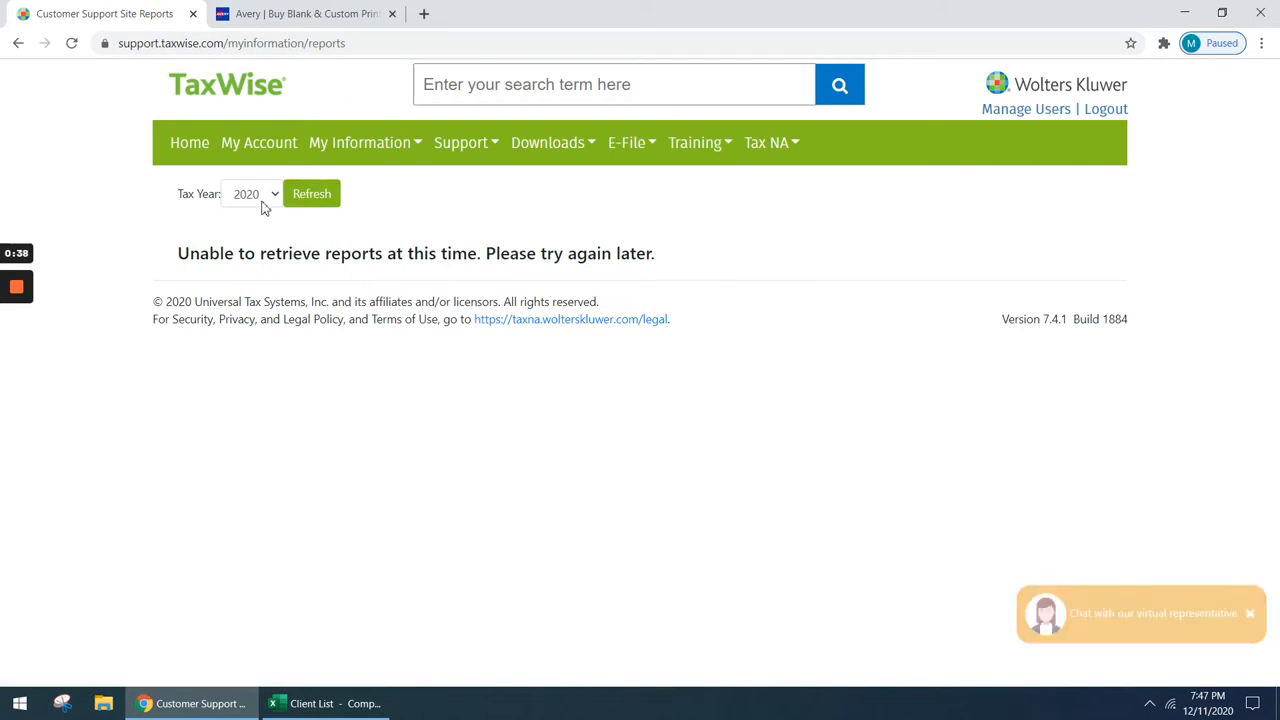
{"action": "left_click", "coordinate": [251, 193]}
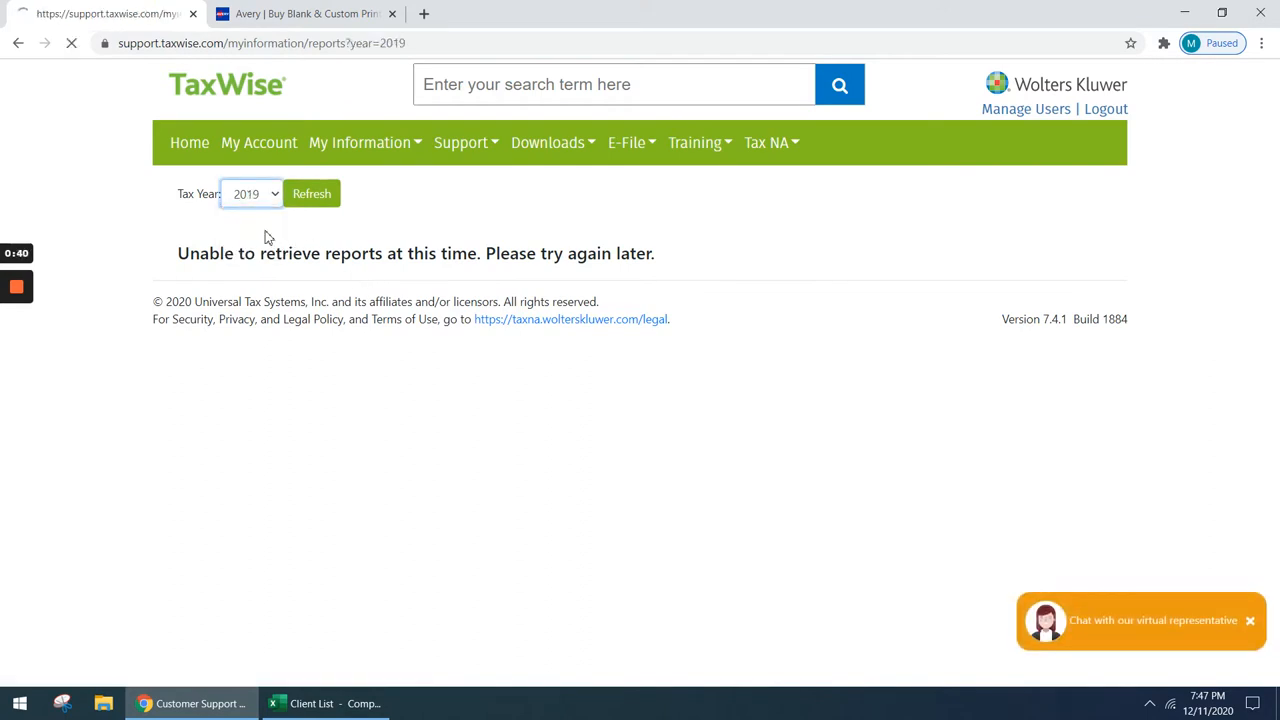
{"action": "left_click", "coordinate": [311, 193]}
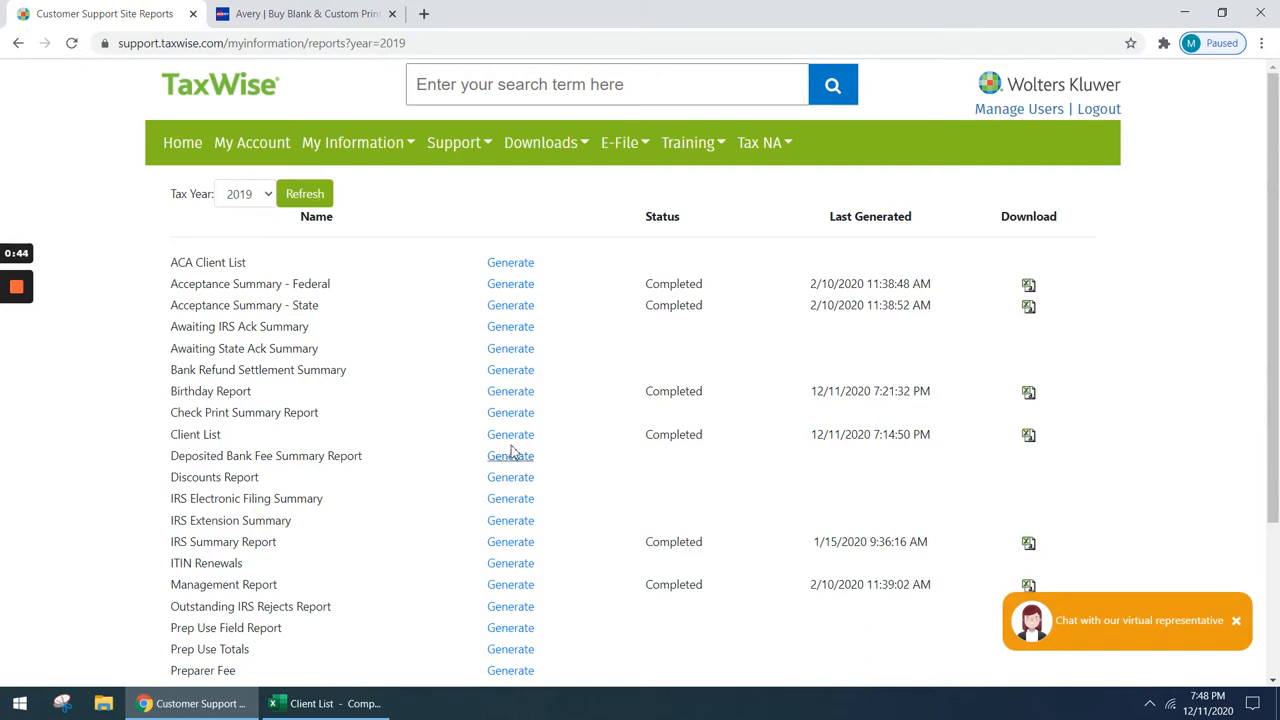
{"action": "mouse_move", "coordinate": [55, 83]}
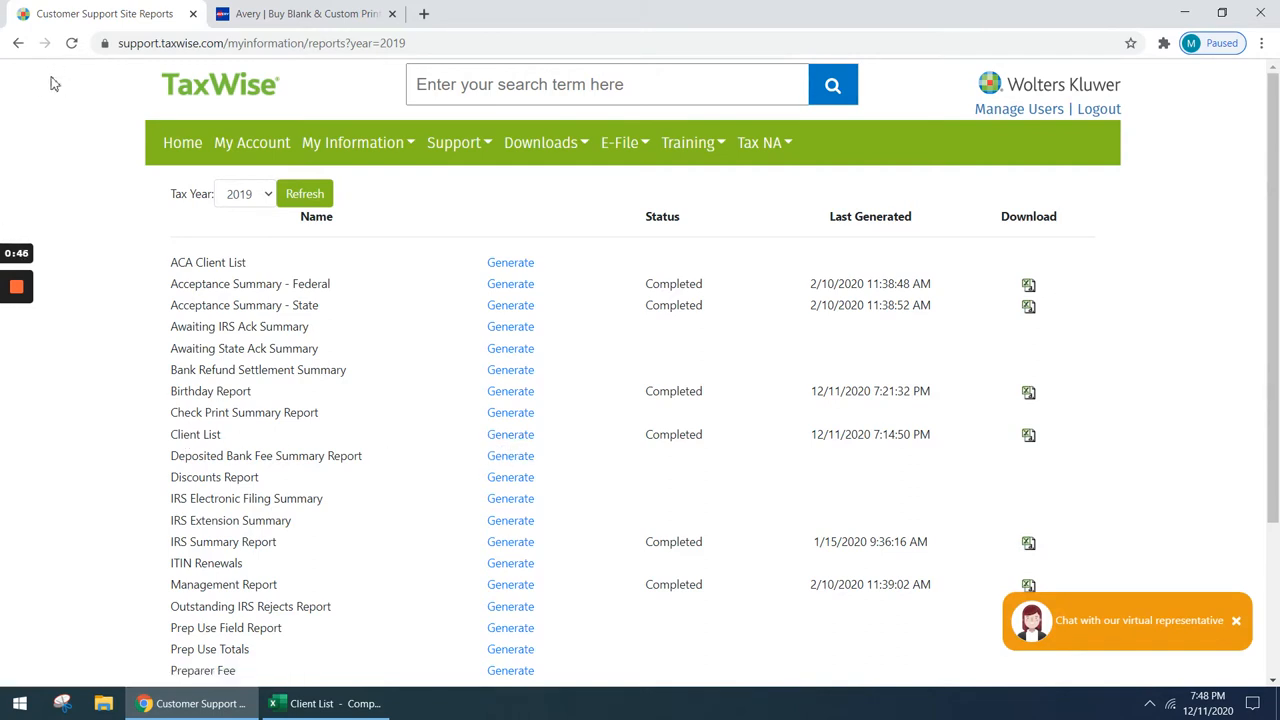
{"action": "mouse_move", "coordinate": [1062, 380]}
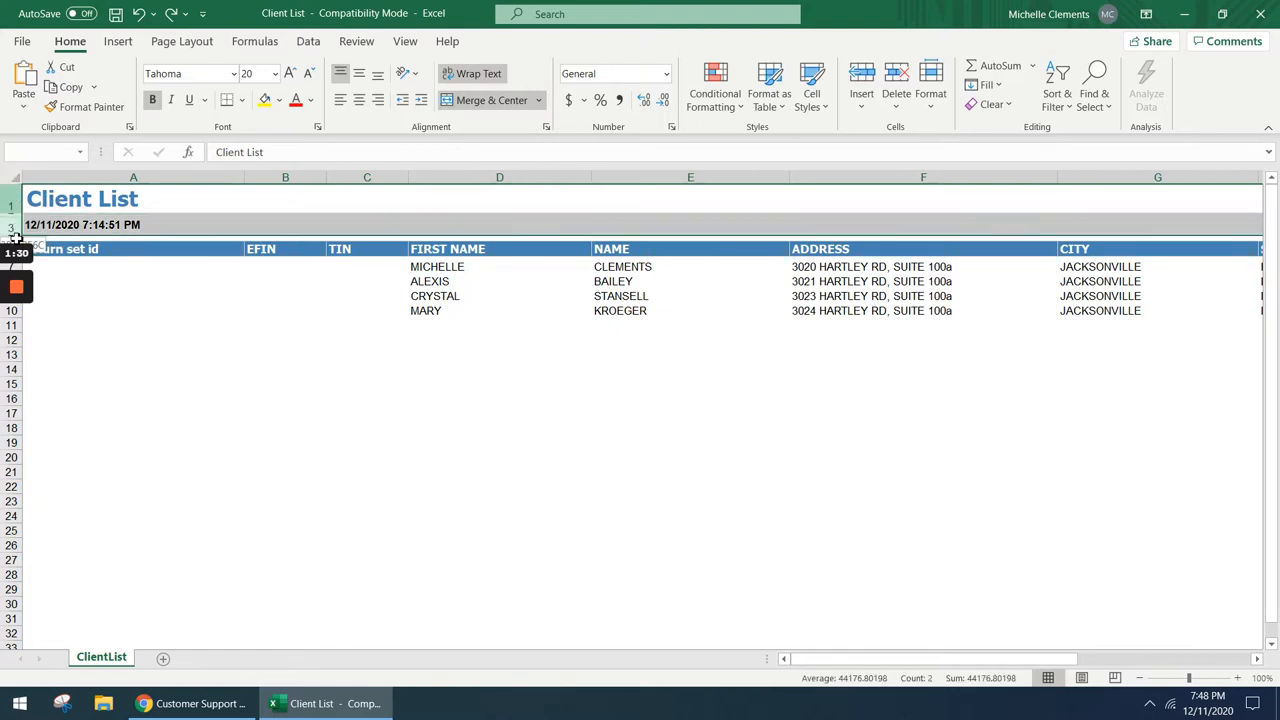
- Delete the top title, date and heading rows via the row-header menu
{"action": "right_click", "coordinate": [15, 249]}
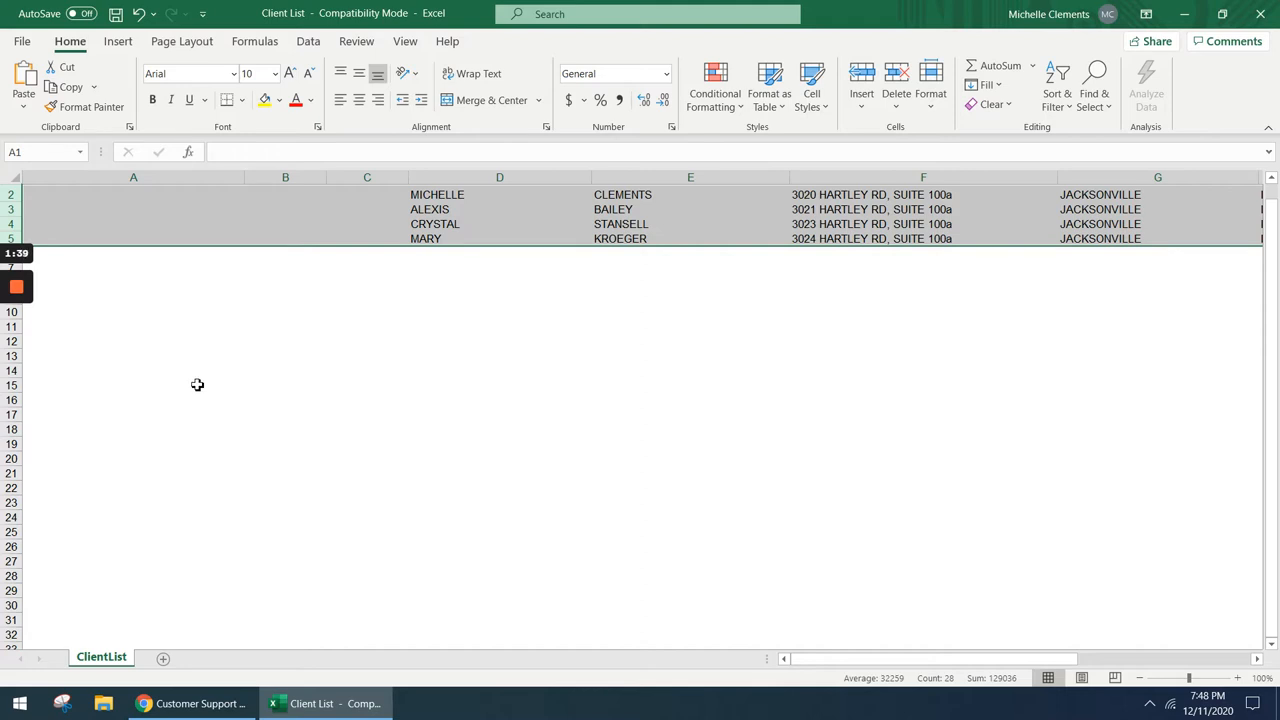
- Delete the blank columns so names, address, city, state and ZIP occupy columns A–F
{"action": "left_click_drag", "start_coordinate": [133, 177], "coordinate": [285, 177]}
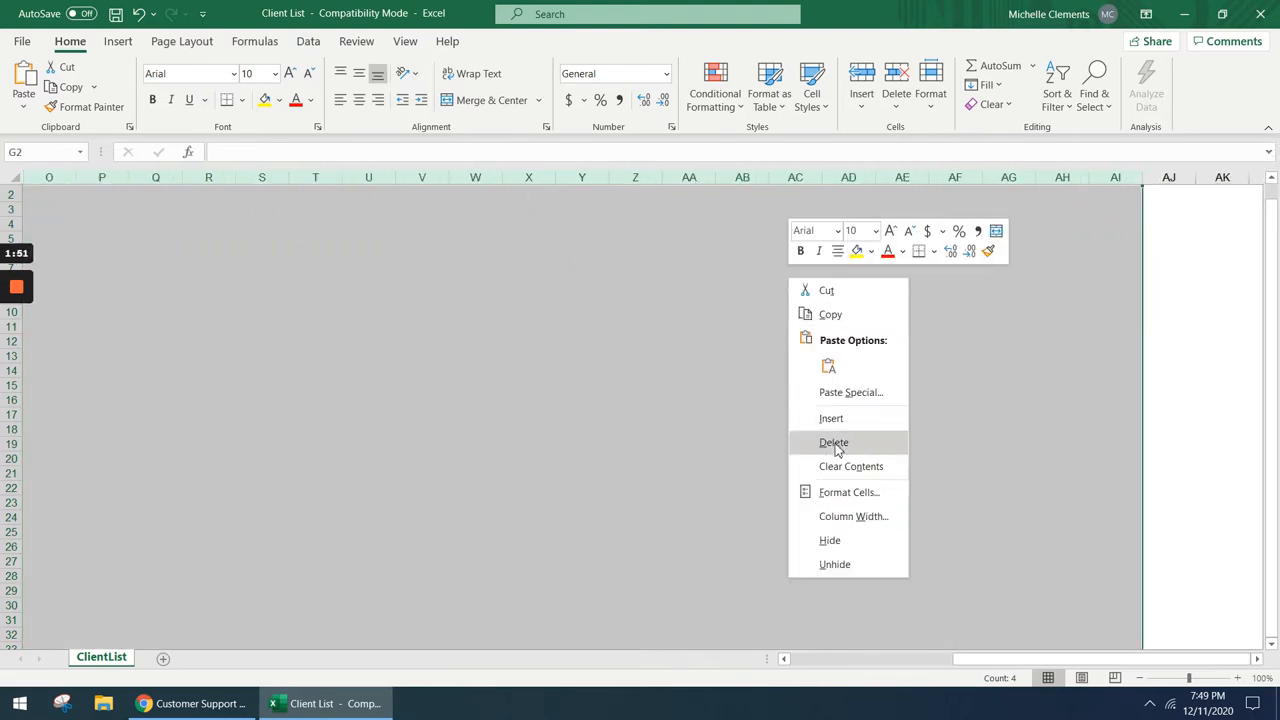
{"action": "left_click", "coordinate": [834, 442]}
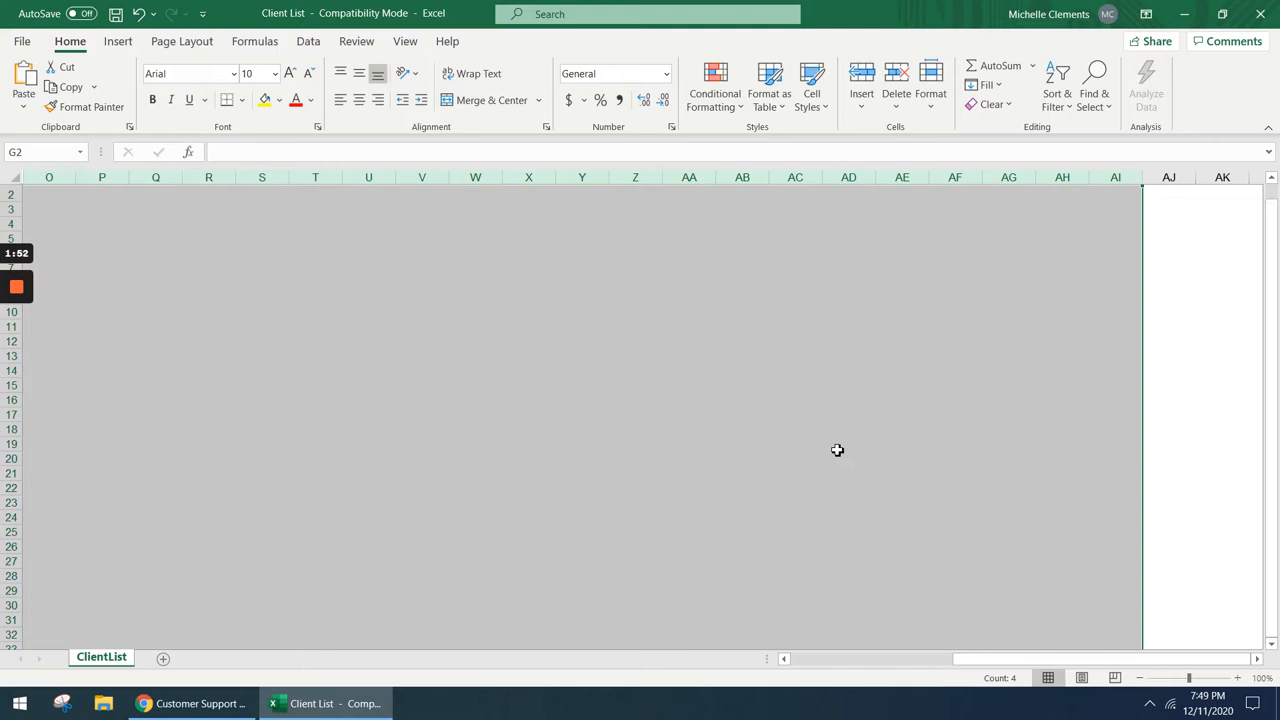
{"action": "scroll", "scroll_direction": "left", "scroll_amount": 3}
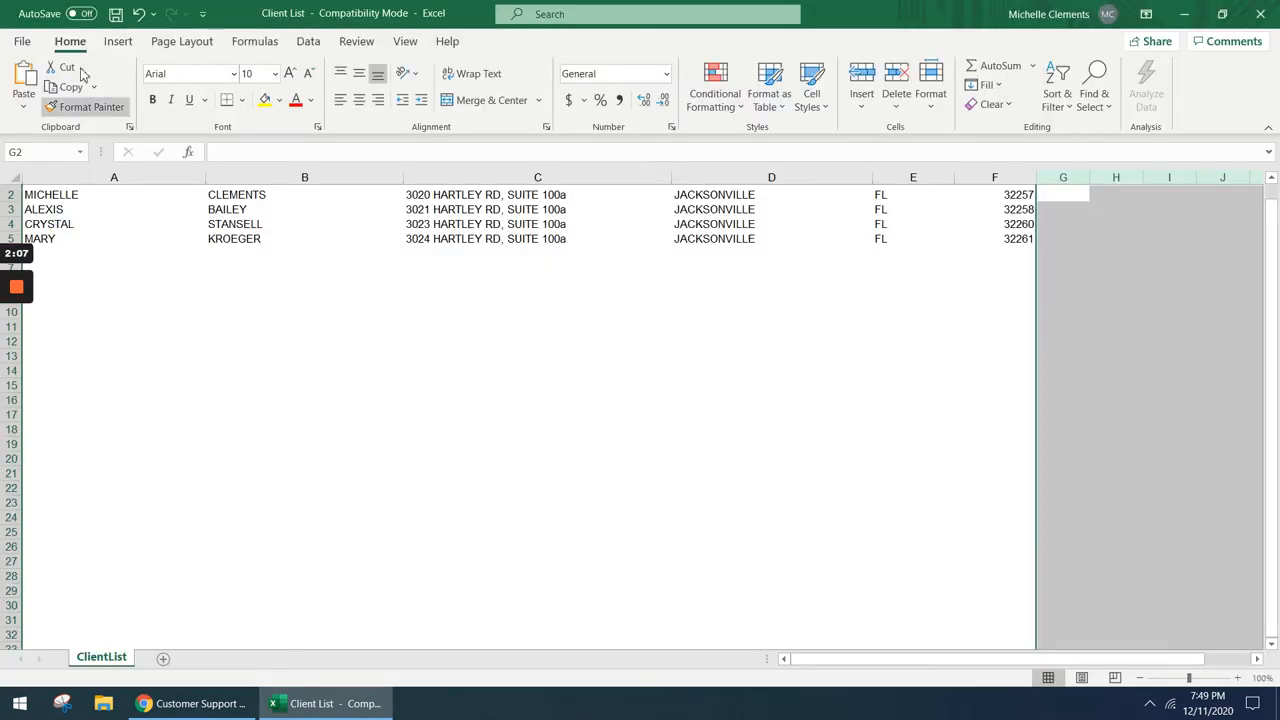
{"action": "mouse_move", "coordinate": [116, 14]}
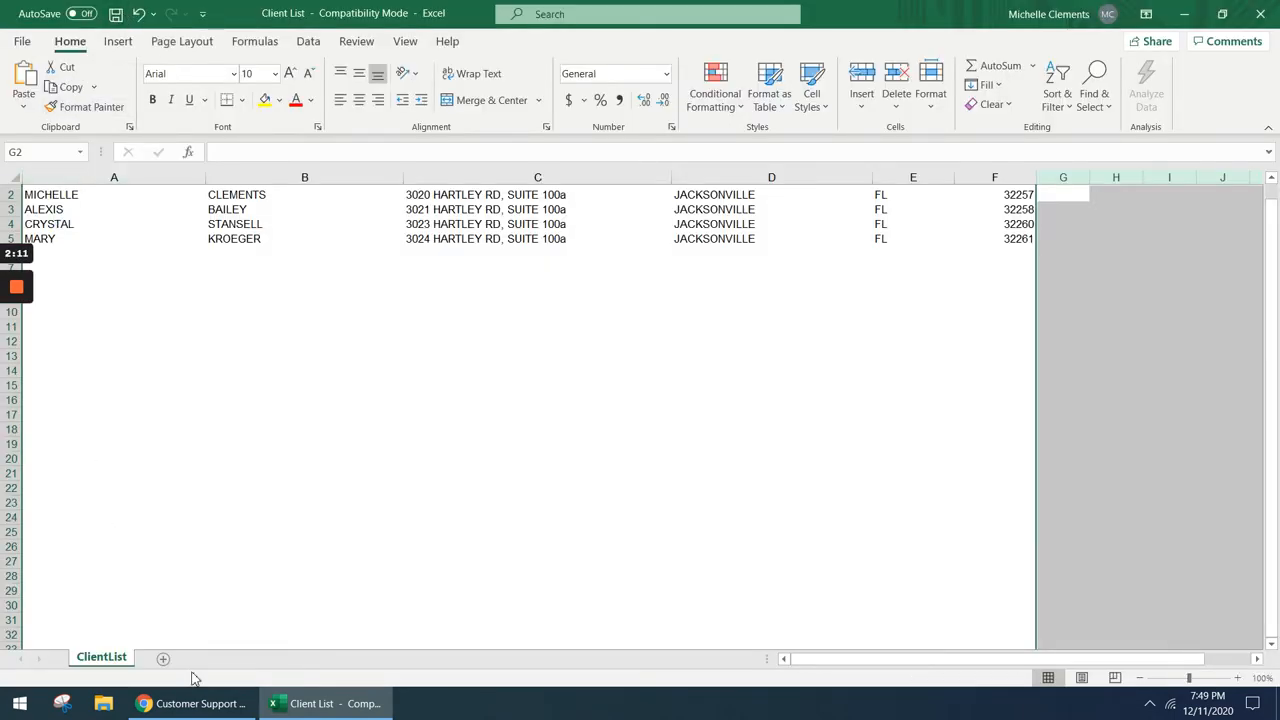
- Switch to Chrome and bring up the Avery tab's home page
{"action": "left_click", "coordinate": [144, 703]}
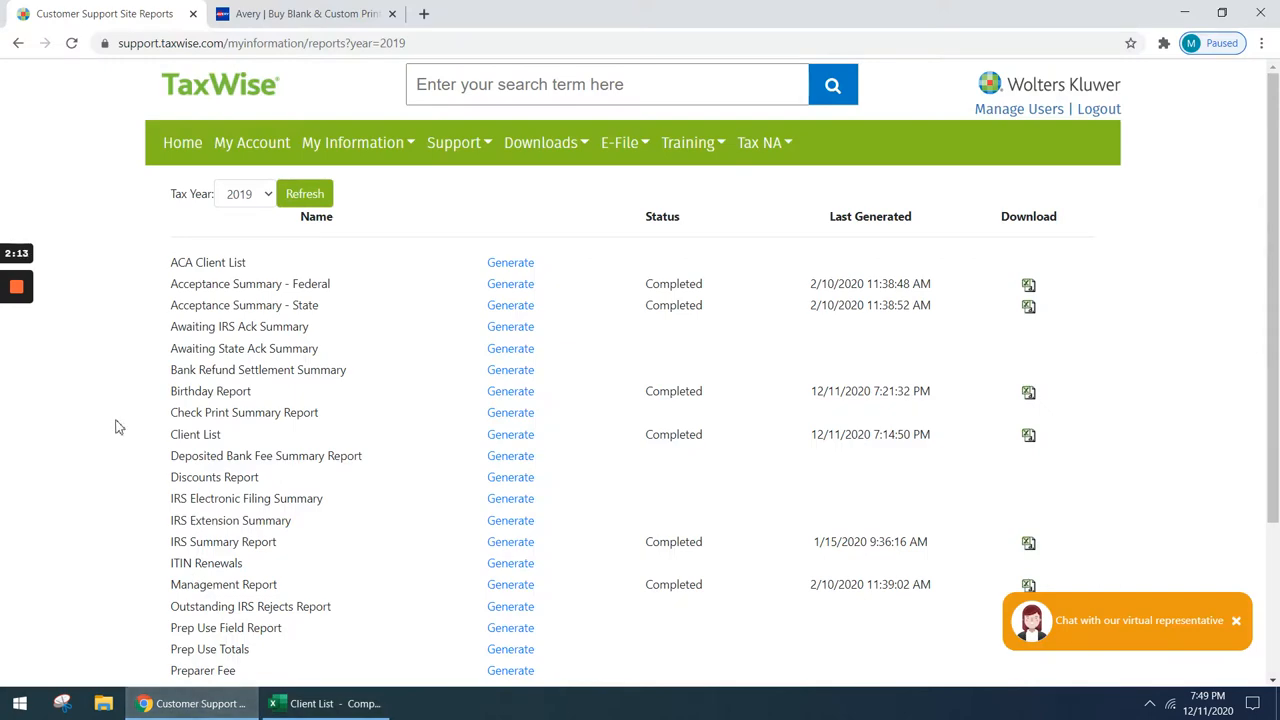
{"action": "left_click", "coordinate": [300, 13]}
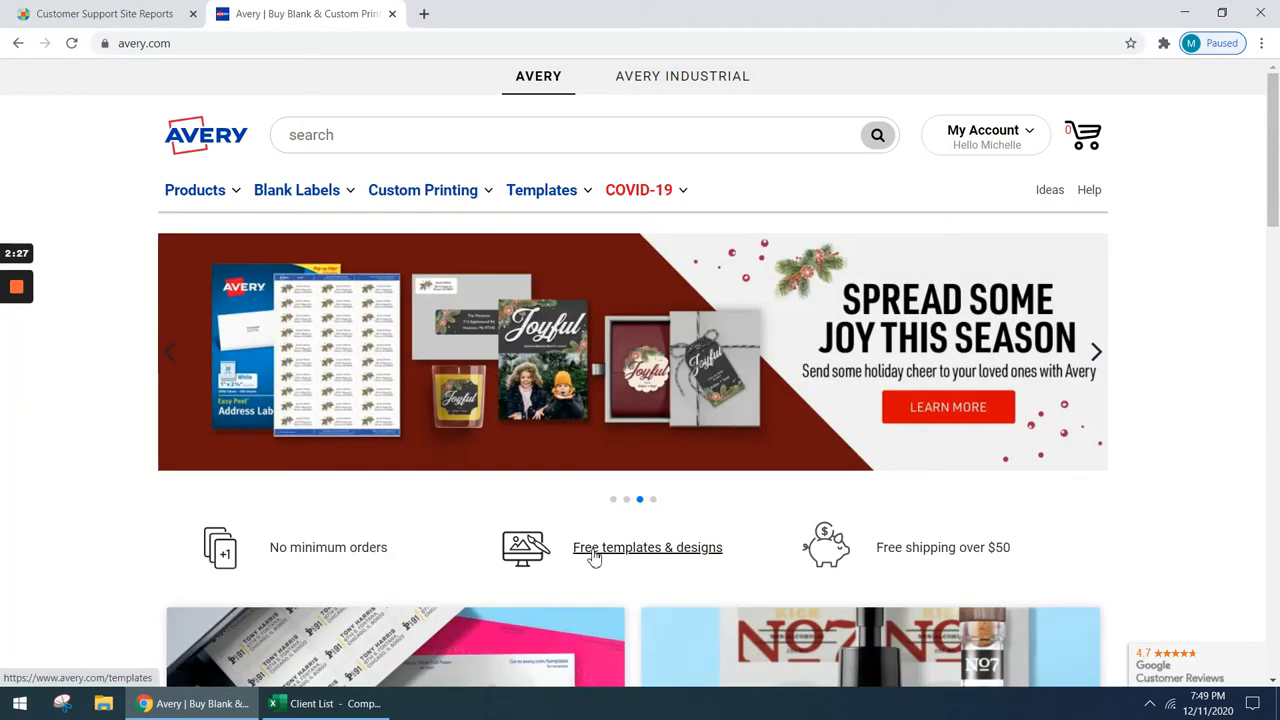
- Browse Free templates & designs to the Address & Shipping Labels category, listing 5160
{"action": "left_click", "coordinate": [647, 547]}
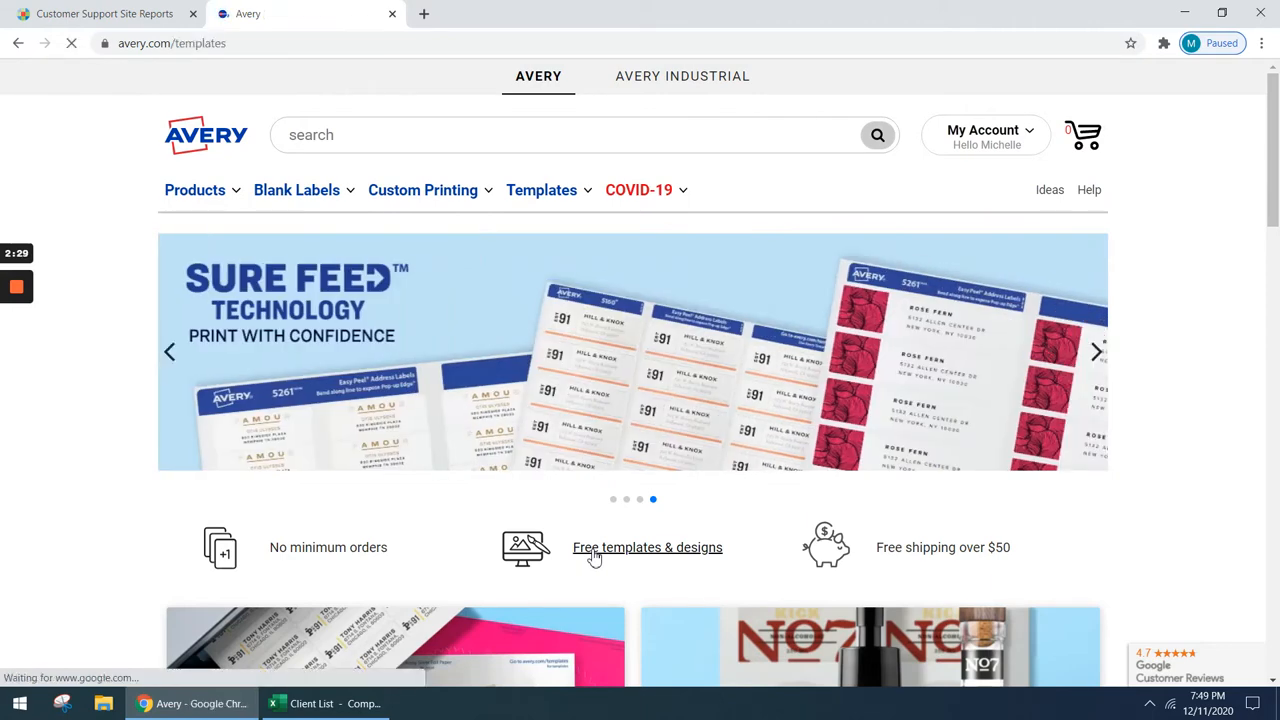
{"action": "left_click", "coordinate": [647, 547]}
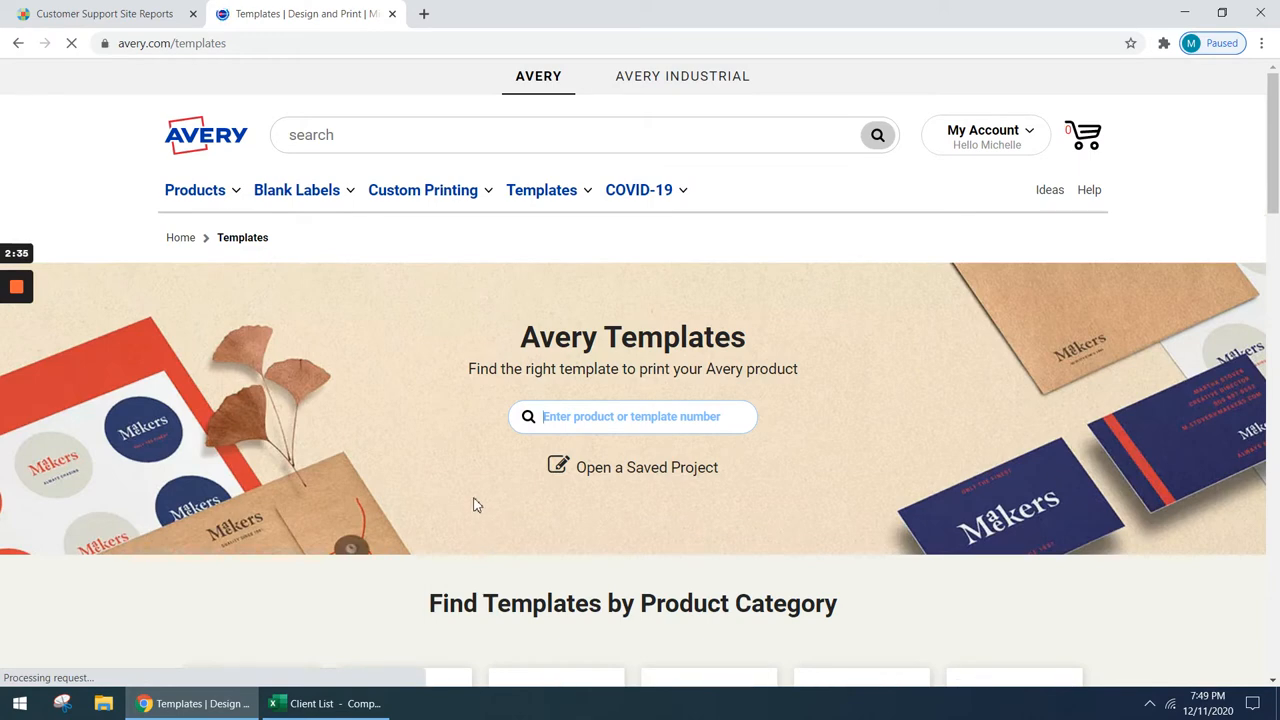
{"action": "scroll", "scroll_direction": "down", "scroll_amount": 3}
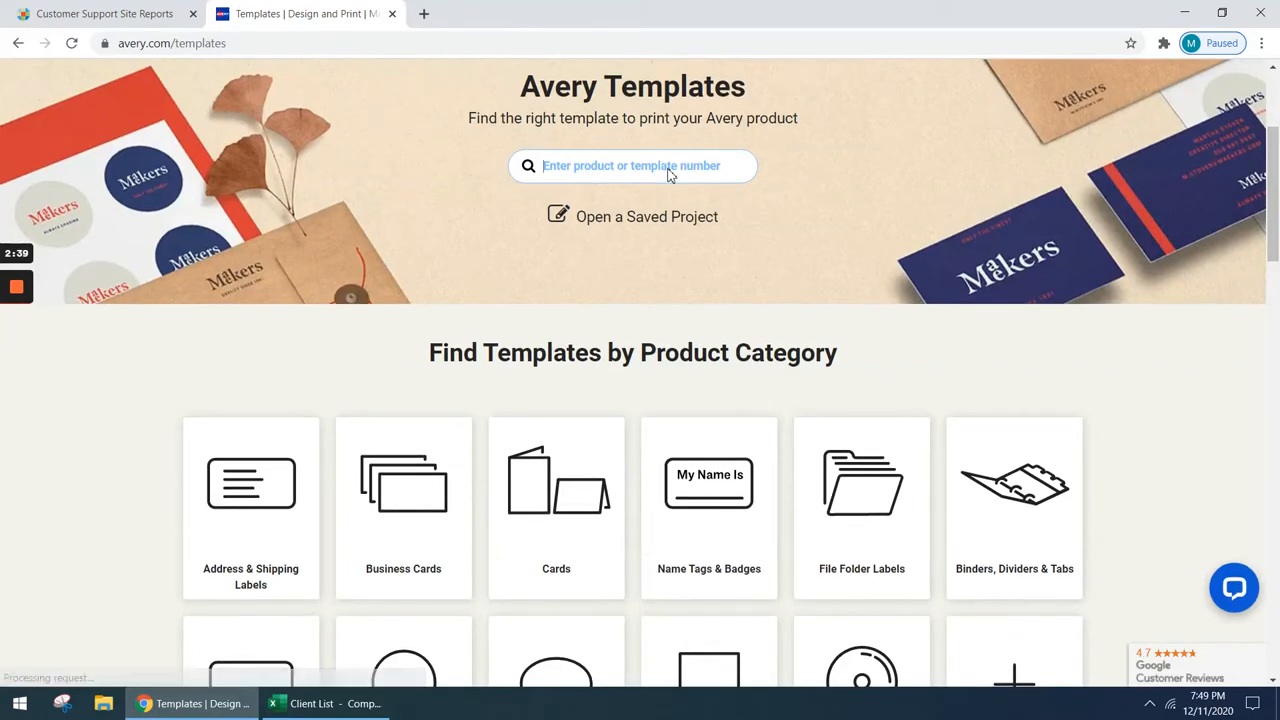
{"action": "mouse_move", "coordinate": [285, 510]}
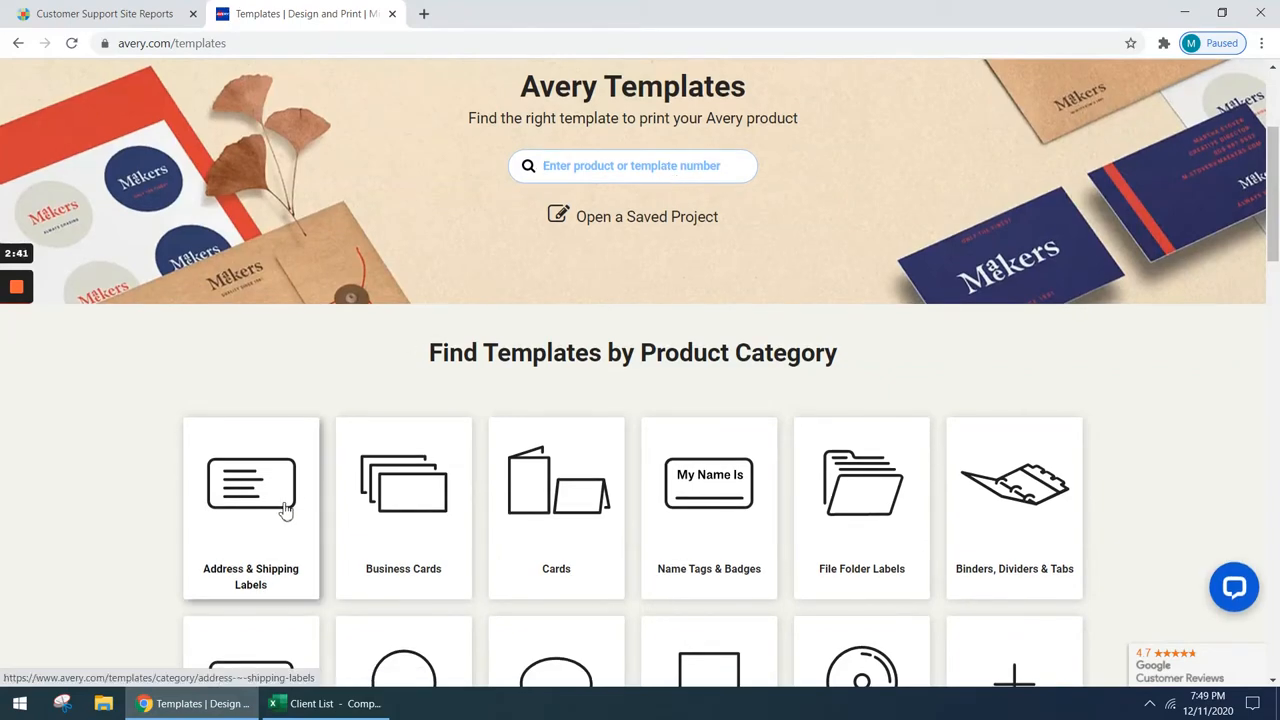
{"action": "left_click", "coordinate": [250, 508]}
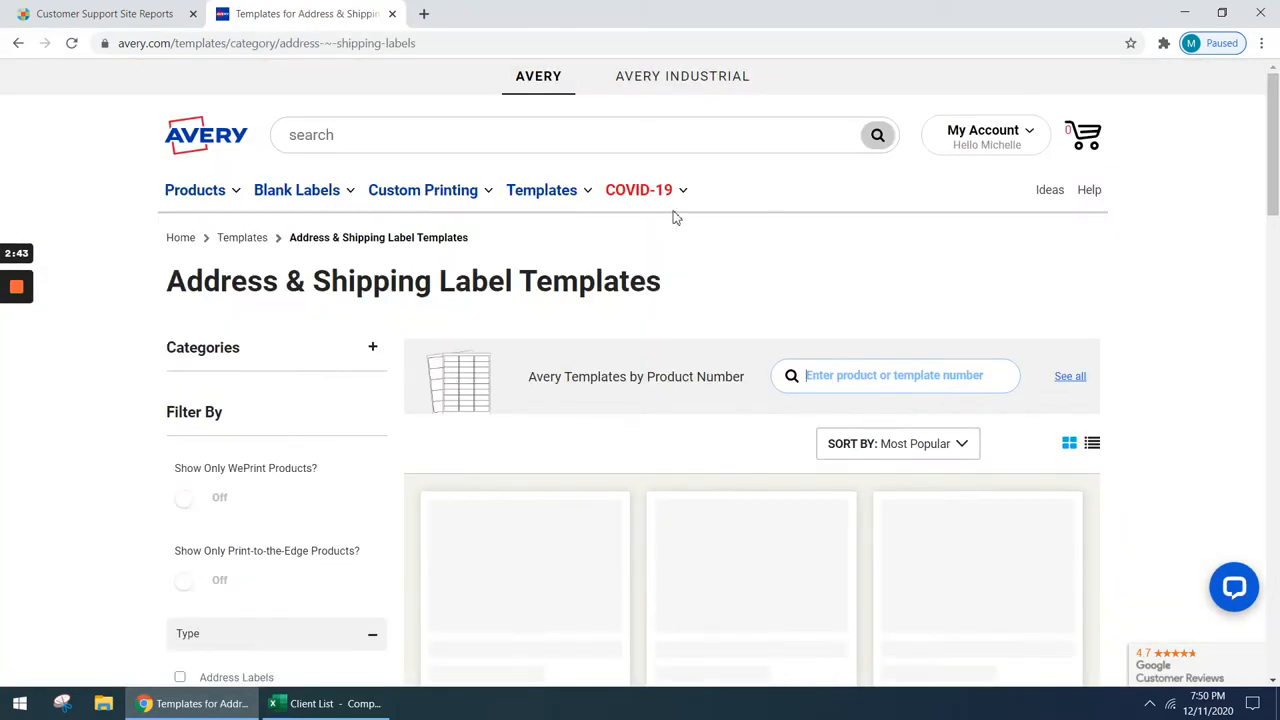
{"action": "scroll", "scroll_direction": "down", "scroll_amount": 3}
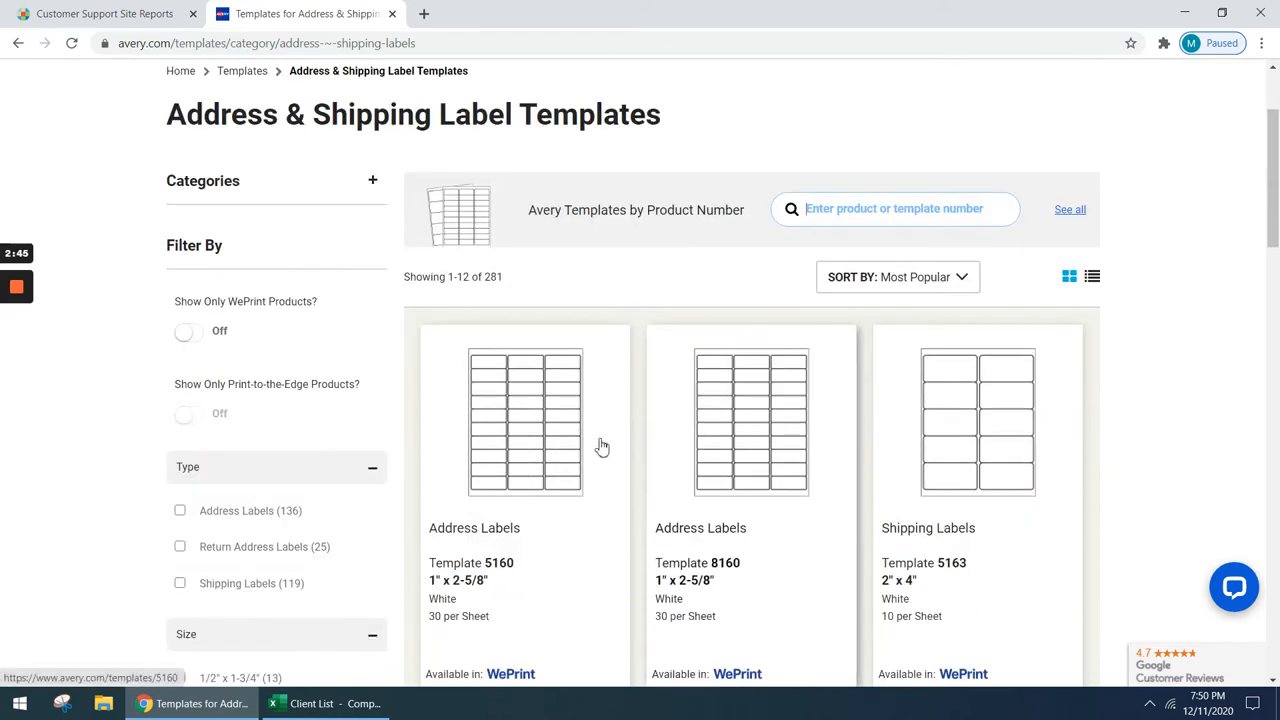
{"action": "mouse_move", "coordinate": [565, 436]}
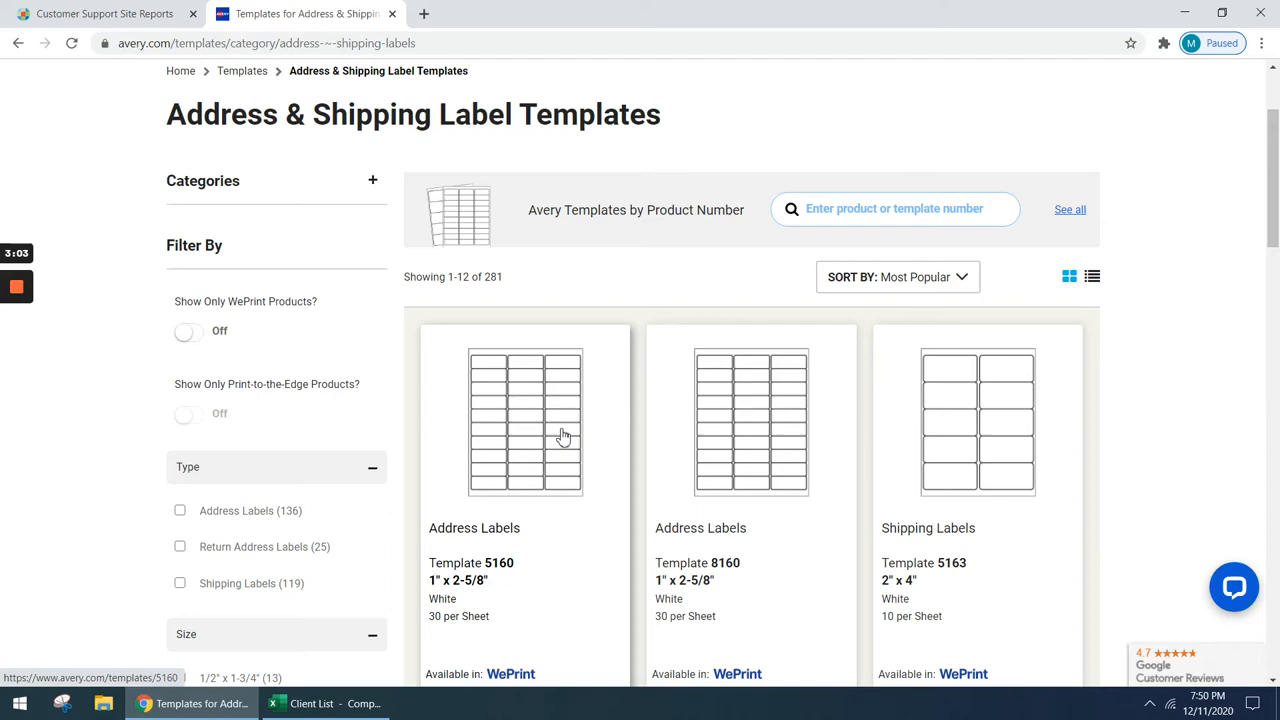
- Open Template 5160, start designing, and select the blank label design
{"action": "left_click", "coordinate": [525, 420]}
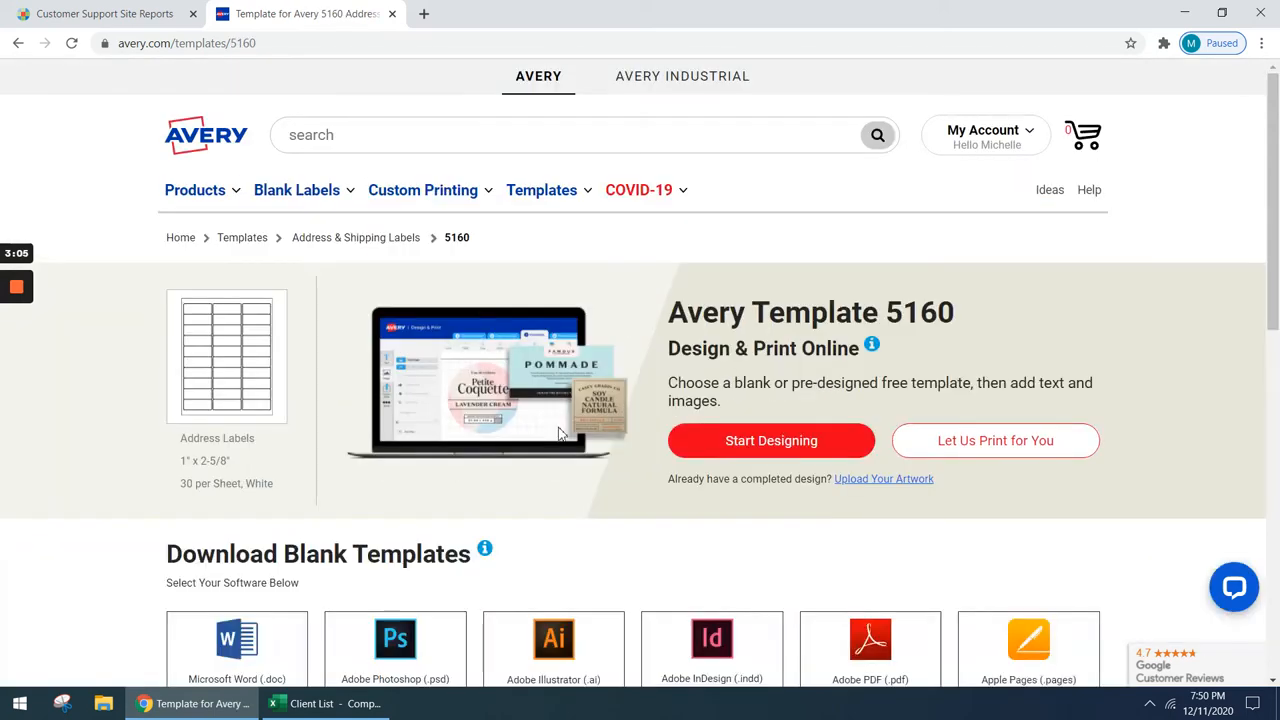
{"action": "left_click", "coordinate": [771, 440]}
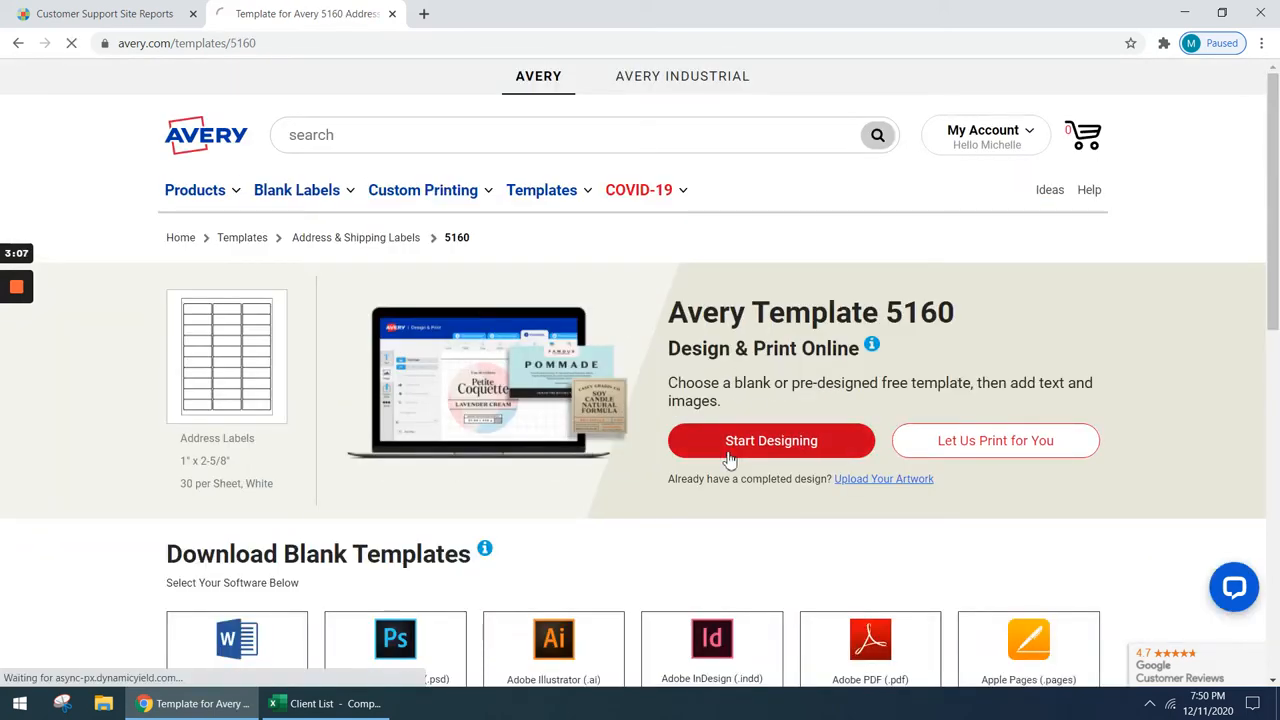
{"action": "left_click", "coordinate": [771, 440]}
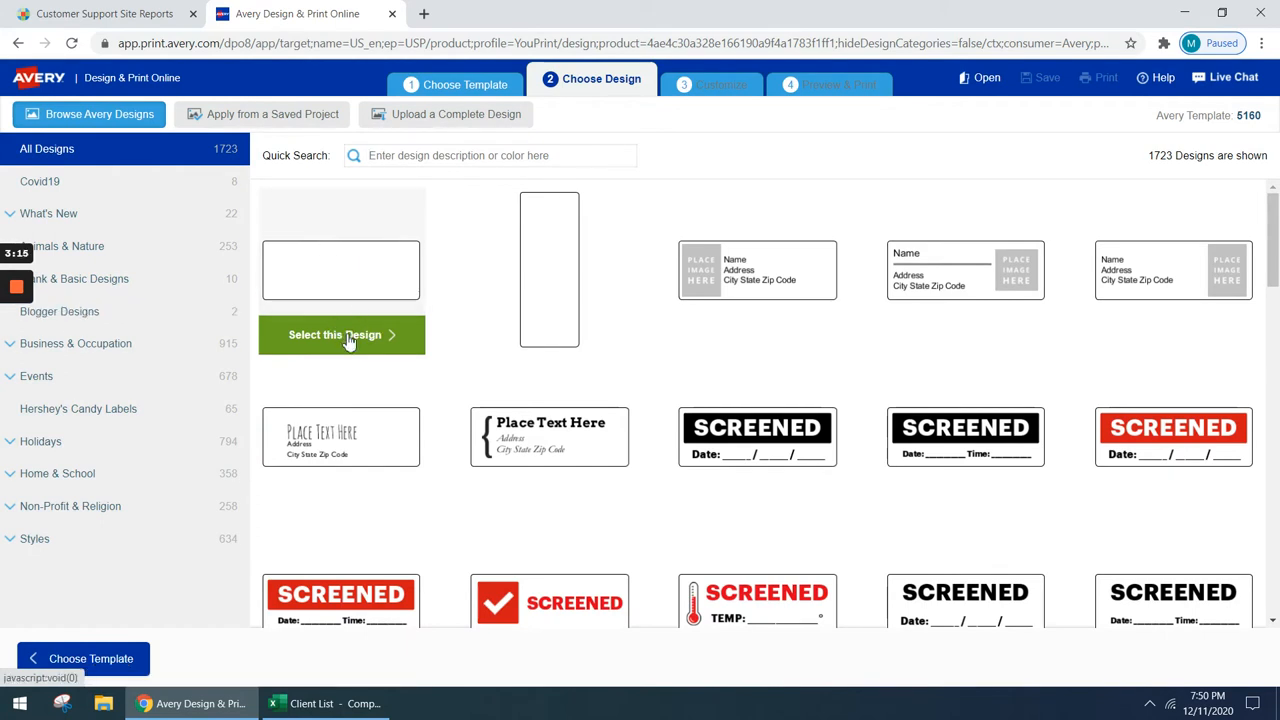
{"action": "left_click", "coordinate": [341, 334]}
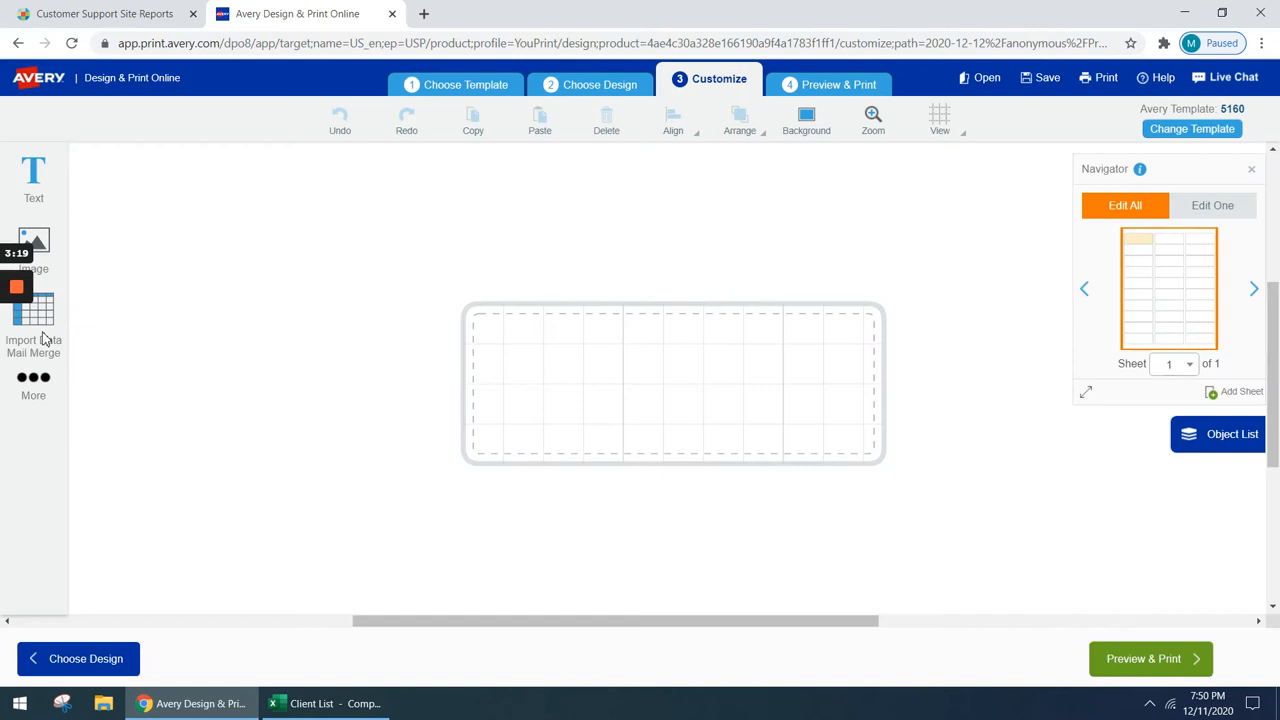
{"action": "mouse_move", "coordinate": [33, 315]}
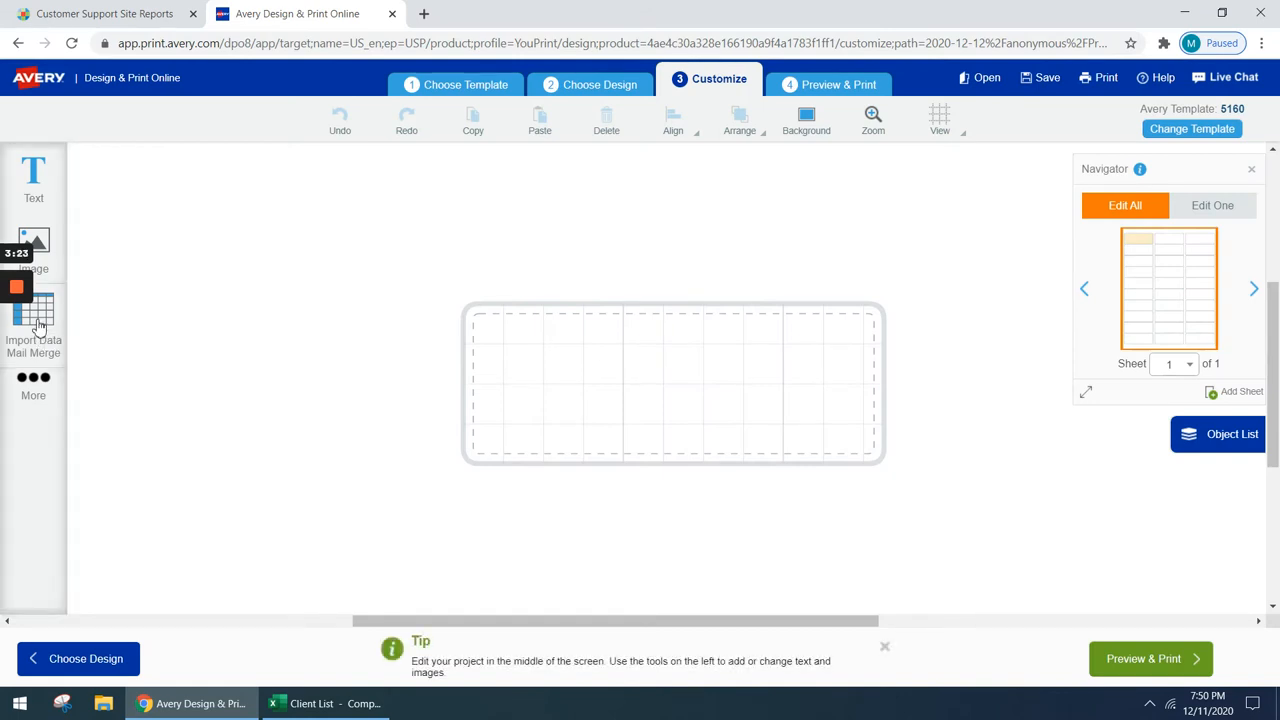
- Open the Import Data | Mail Merge dialog from the left toolbar
{"action": "left_click", "coordinate": [33, 315]}
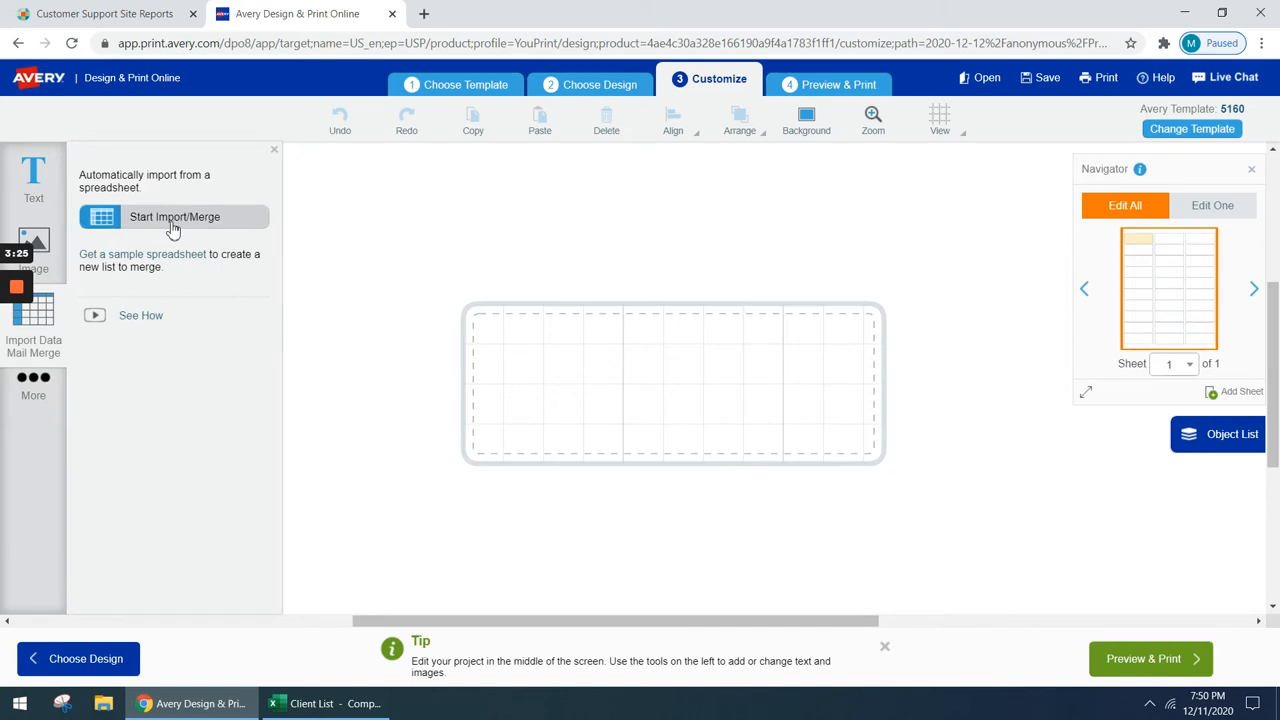
{"action": "left_click", "coordinate": [174, 217]}
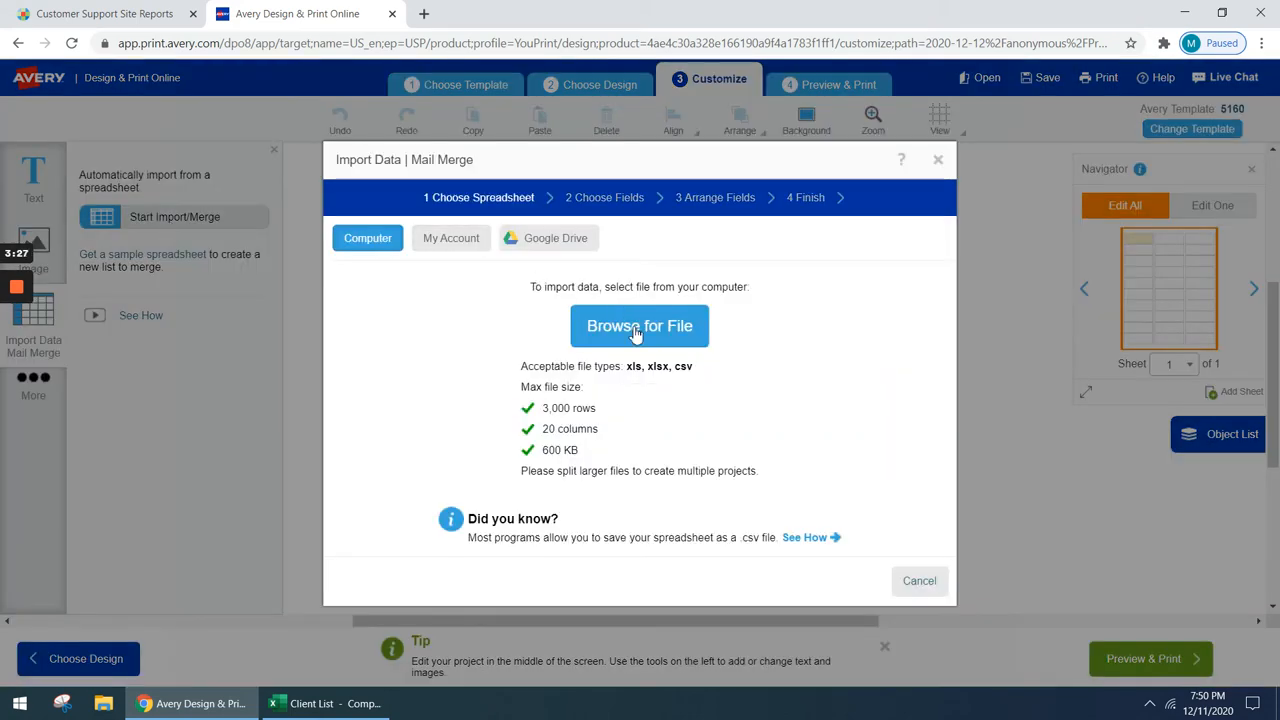
- Import Client List.xls, keeping all four client rows and every column
{"action": "left_click", "coordinate": [639, 325]}
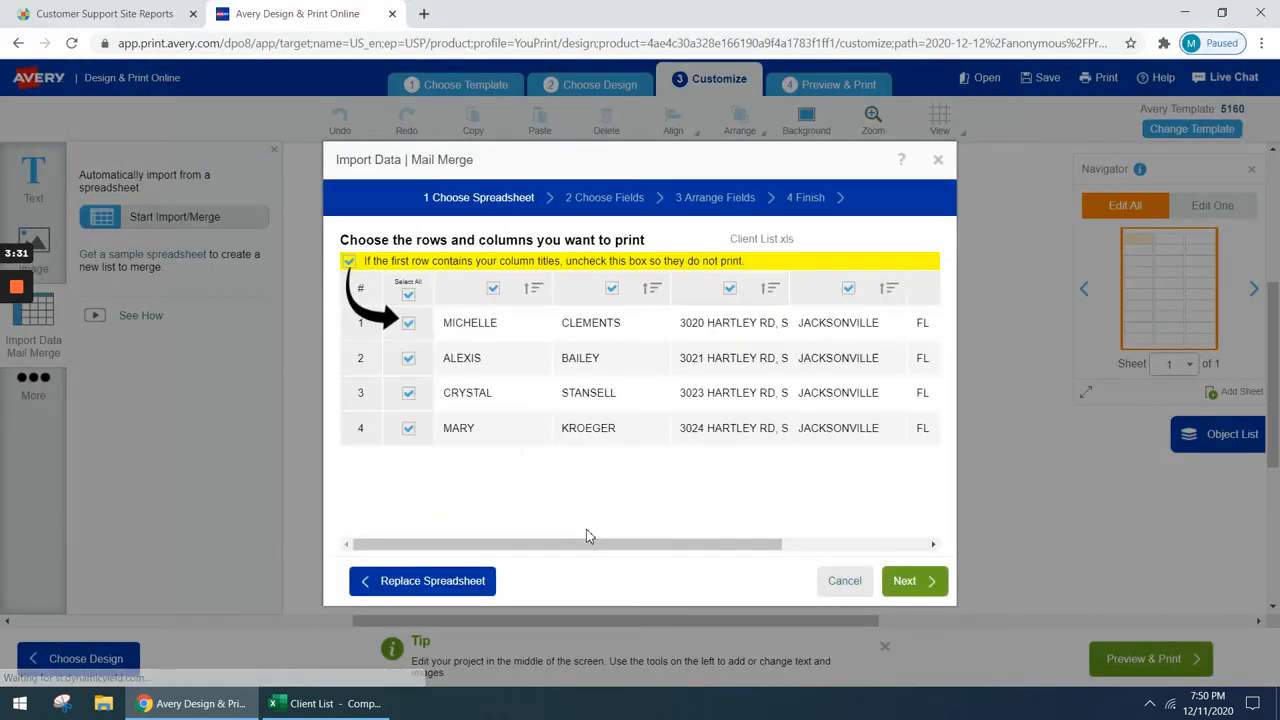
{"action": "left_click", "coordinate": [914, 580]}
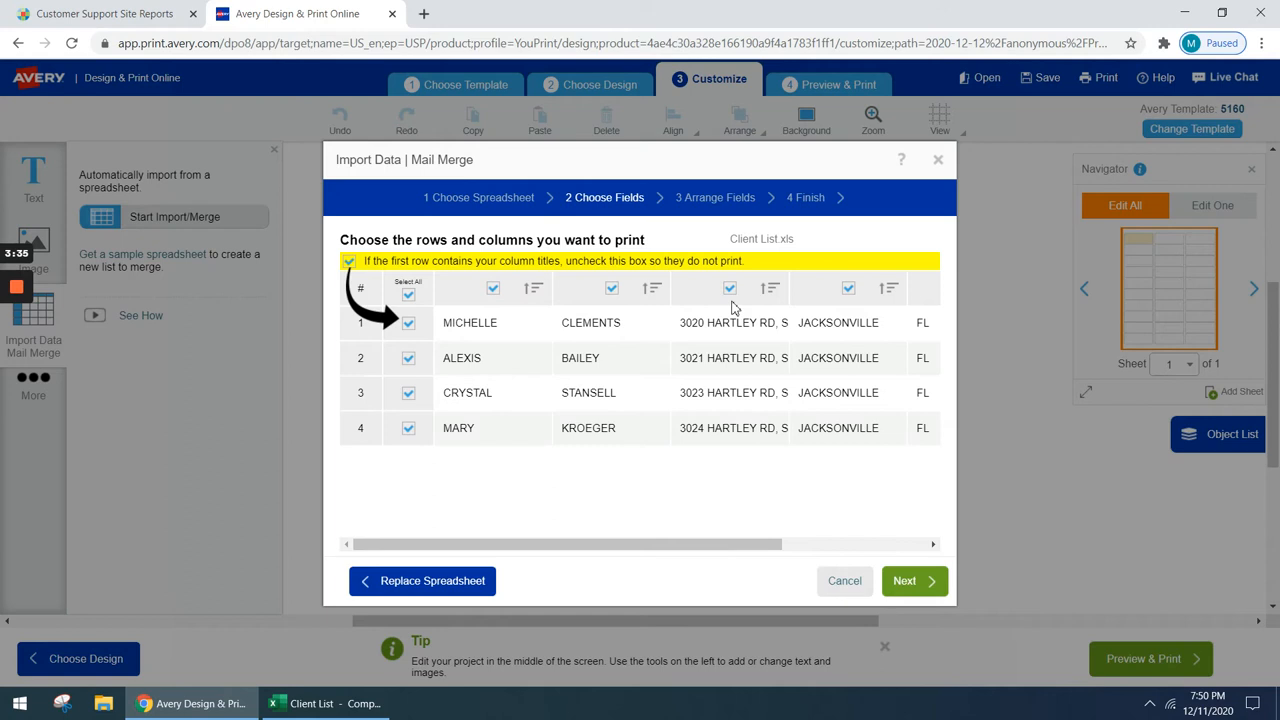
{"action": "mouse_move", "coordinate": [860, 580]}
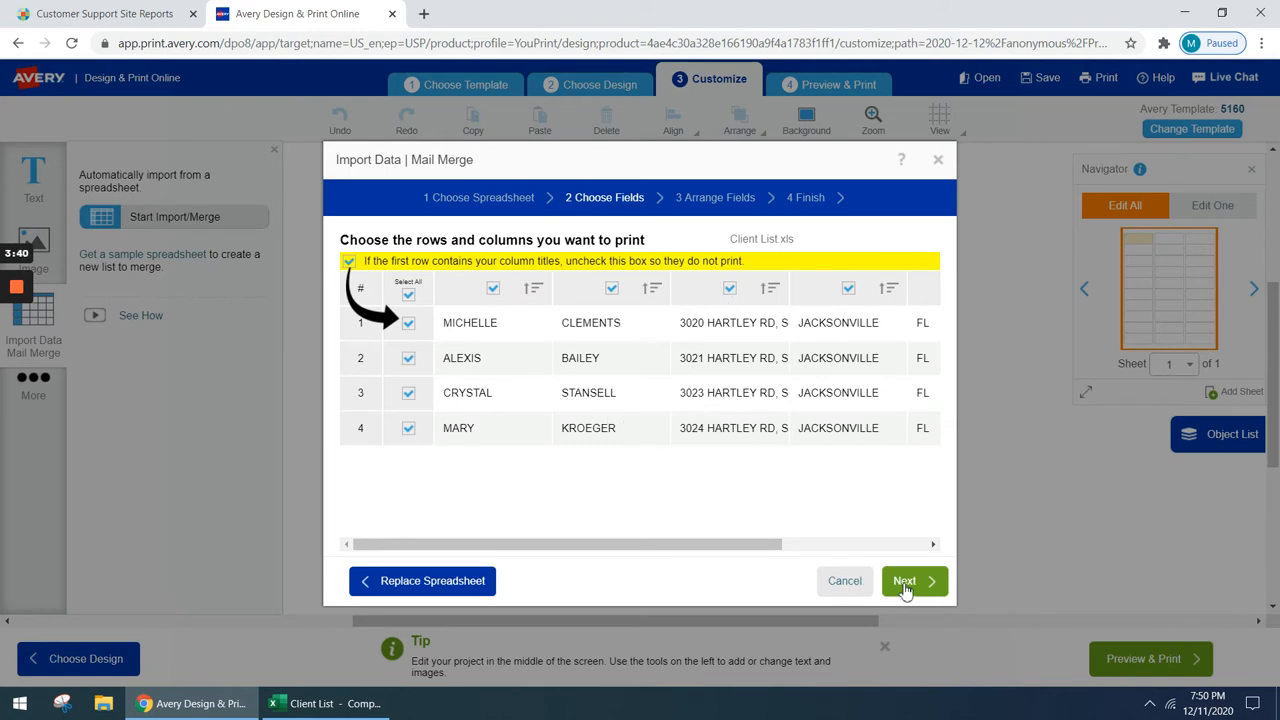
- Arrange first and last name, street, then city, state and ZIP fields on three label lines
{"action": "left_click", "coordinate": [905, 581]}
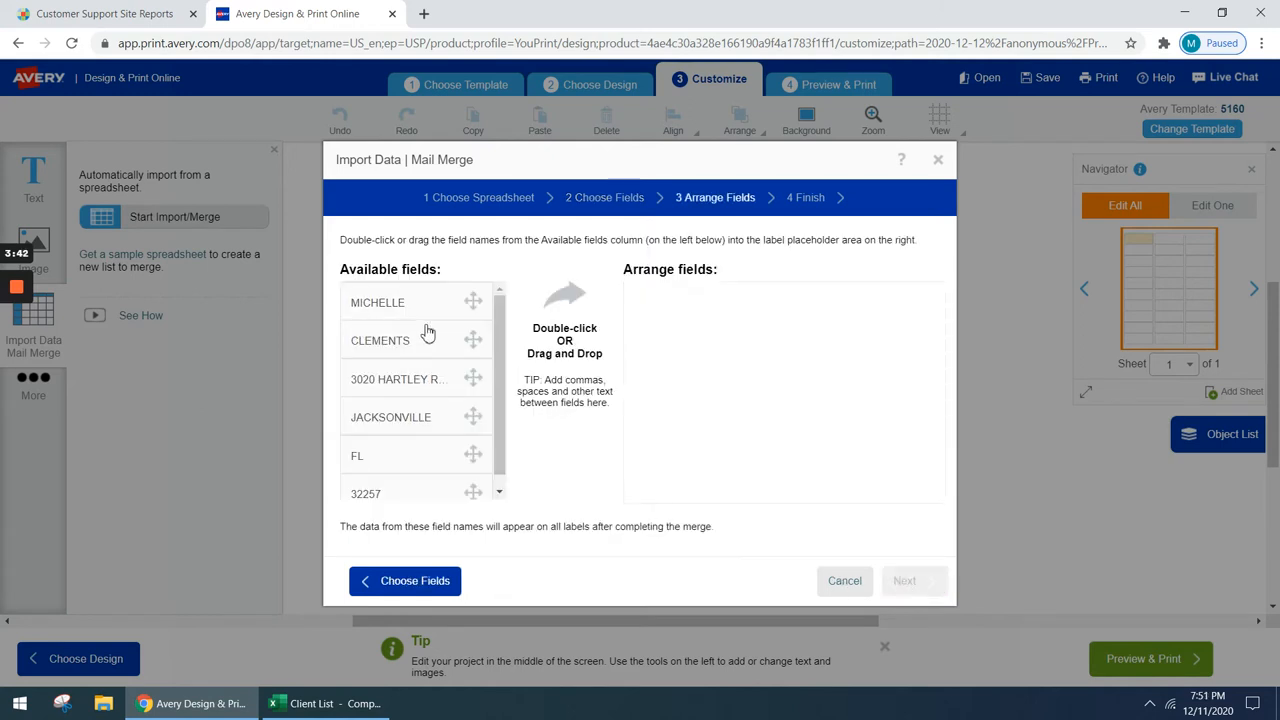
{"action": "double_click", "coordinate": [377, 302]}
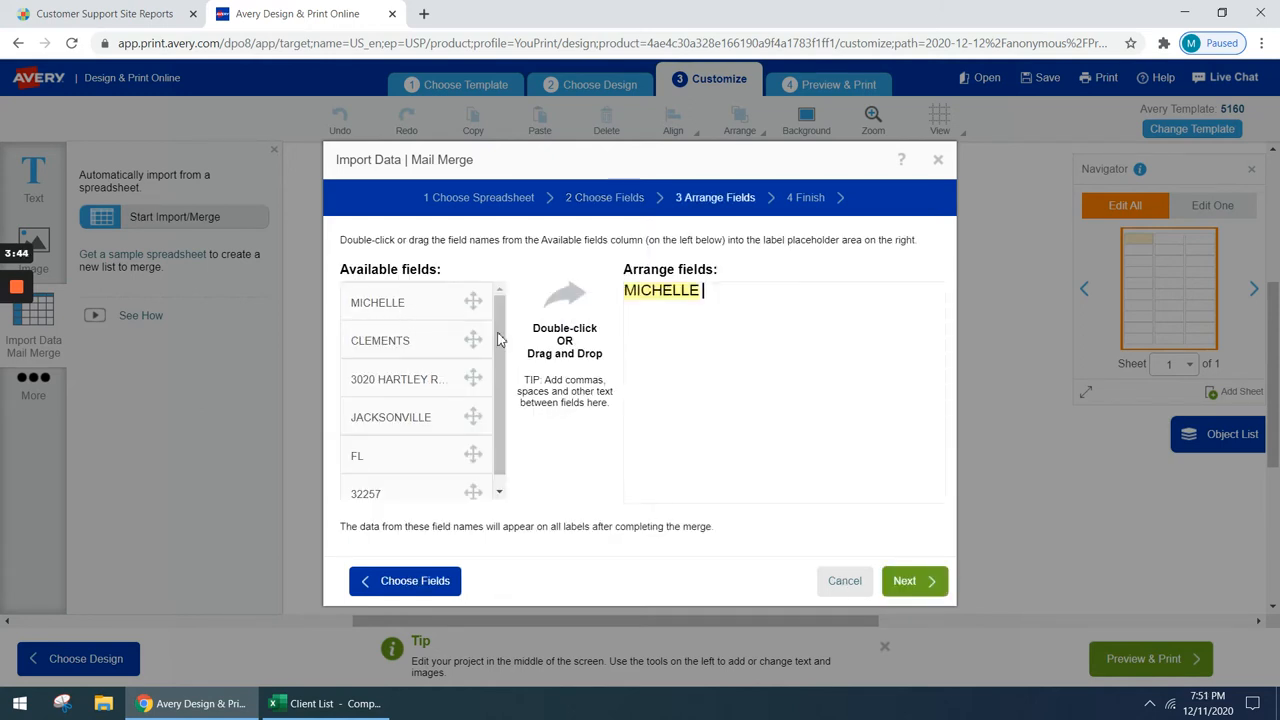
{"action": "double_click", "coordinate": [380, 340]}
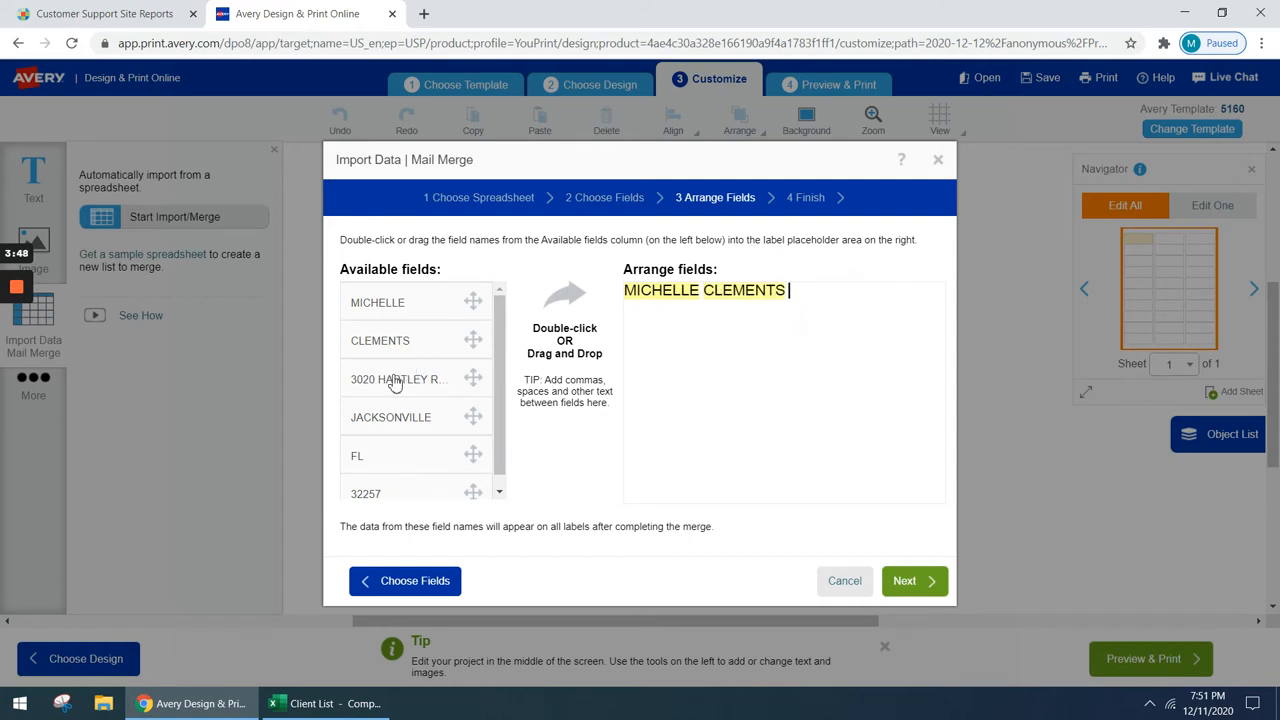
{"action": "double_click", "coordinate": [397, 378]}
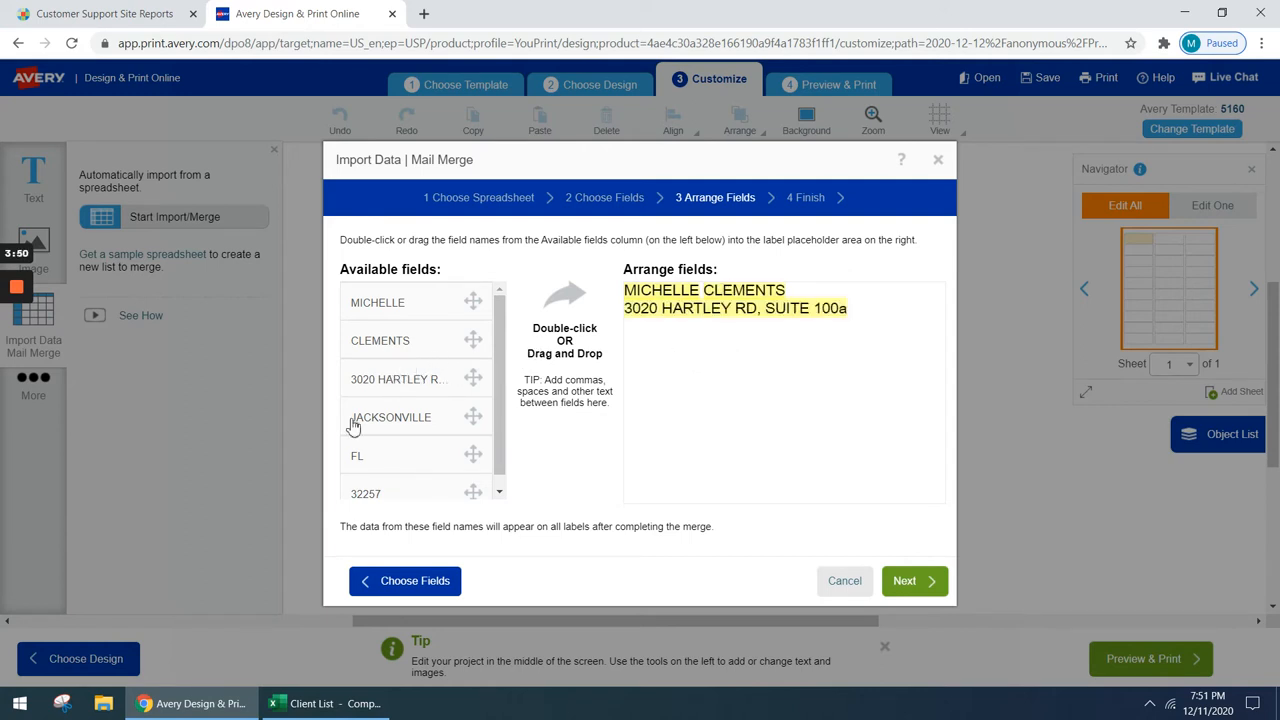
{"action": "double_click", "coordinate": [391, 417]}
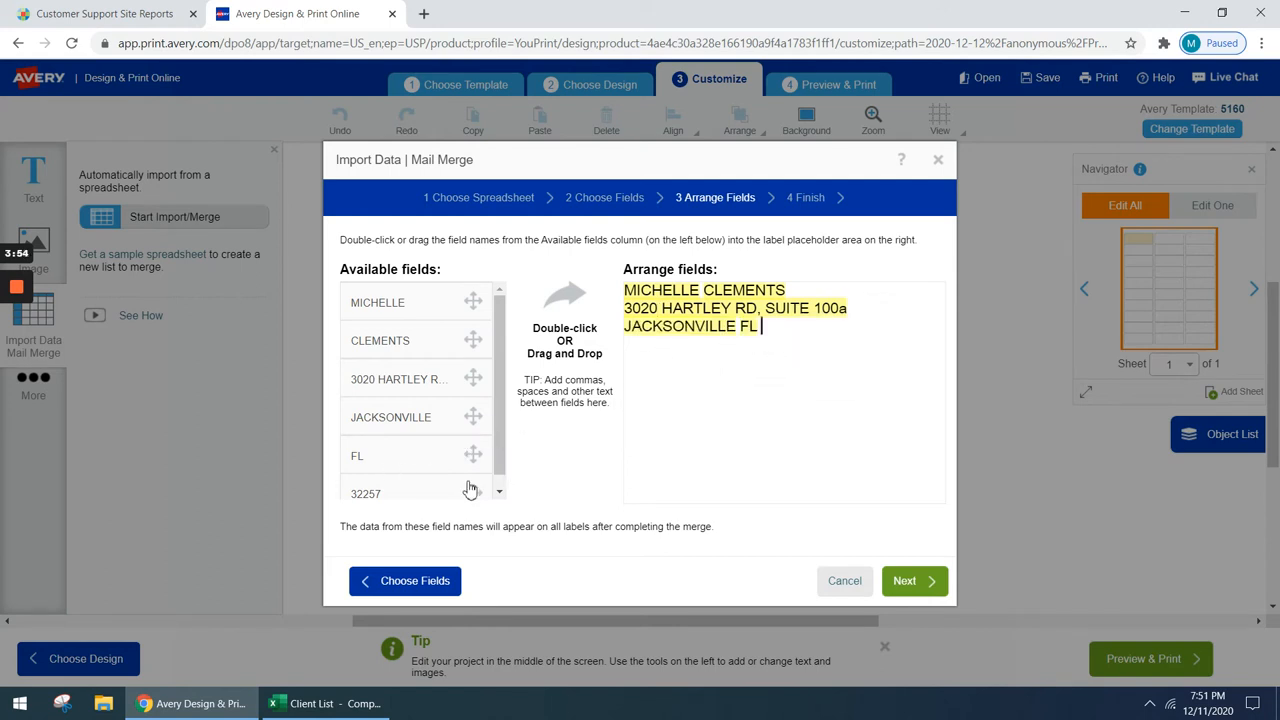
{"action": "double_click", "coordinate": [365, 493]}
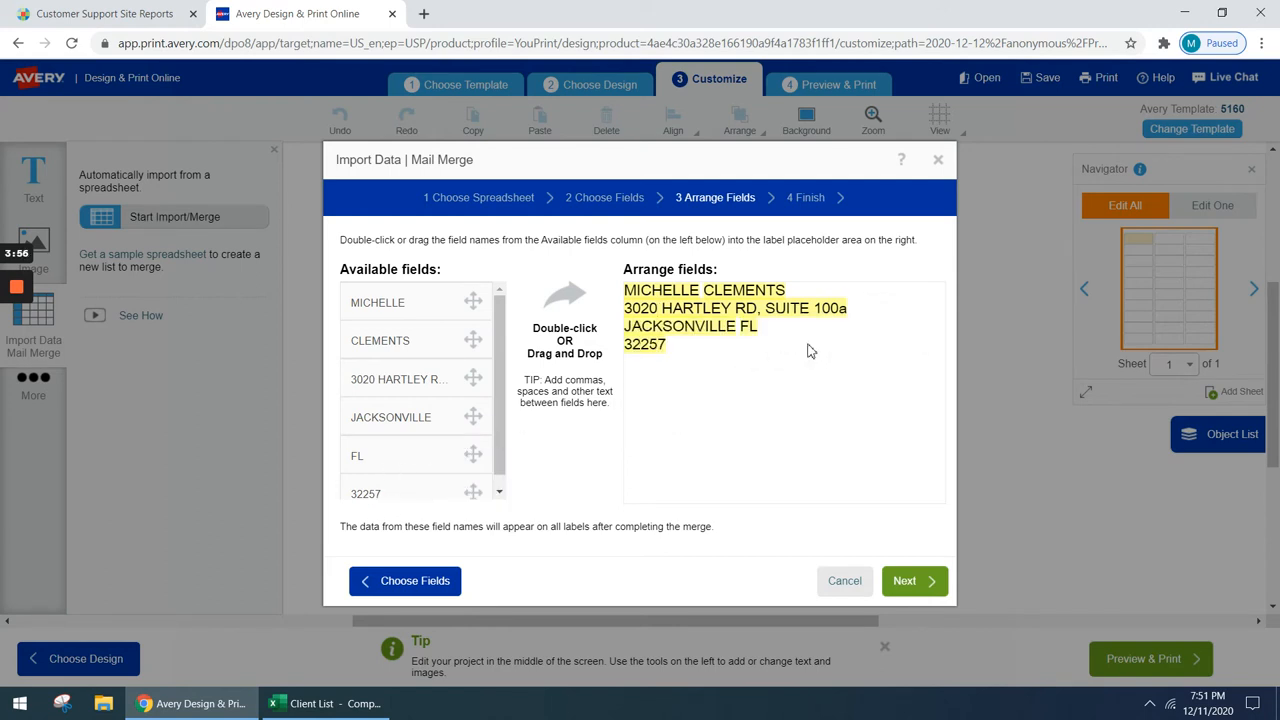
{"action": "mouse_move", "coordinate": [672, 380]}
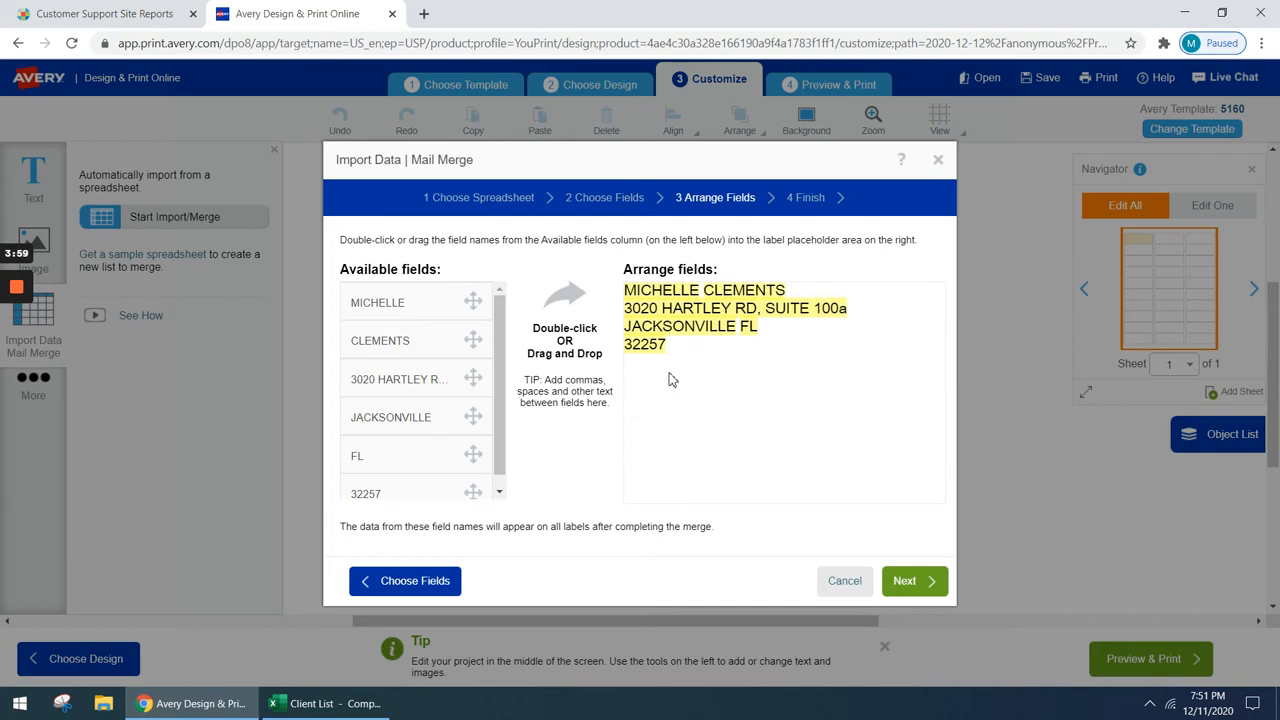
{"action": "mouse_move", "coordinate": [772, 334]}
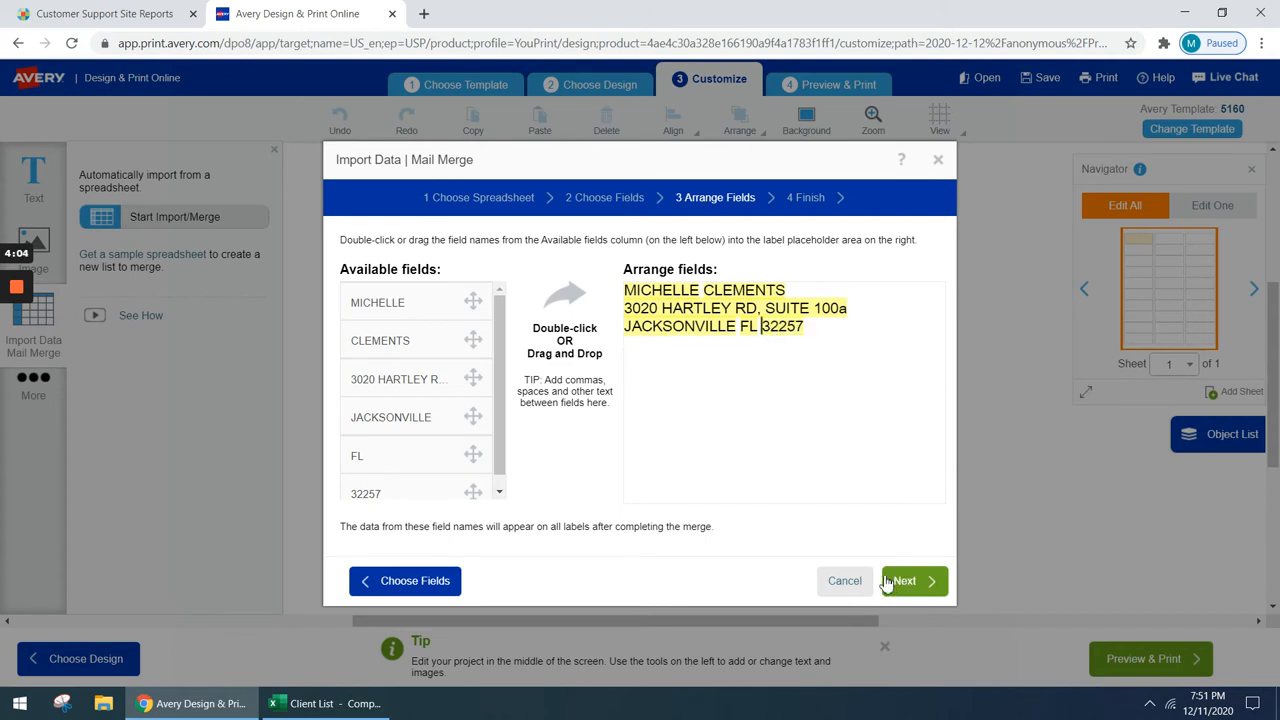
{"action": "left_click", "coordinate": [905, 580]}
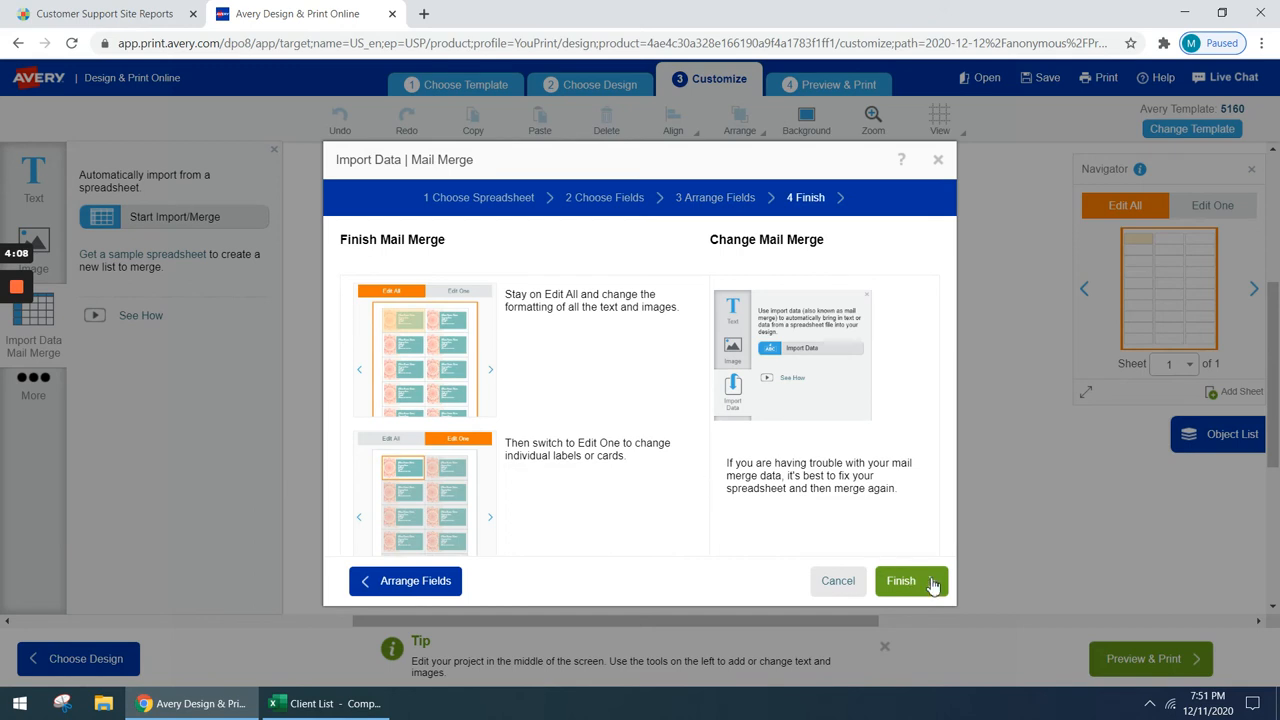
{"action": "mouse_move", "coordinate": [918, 562]}
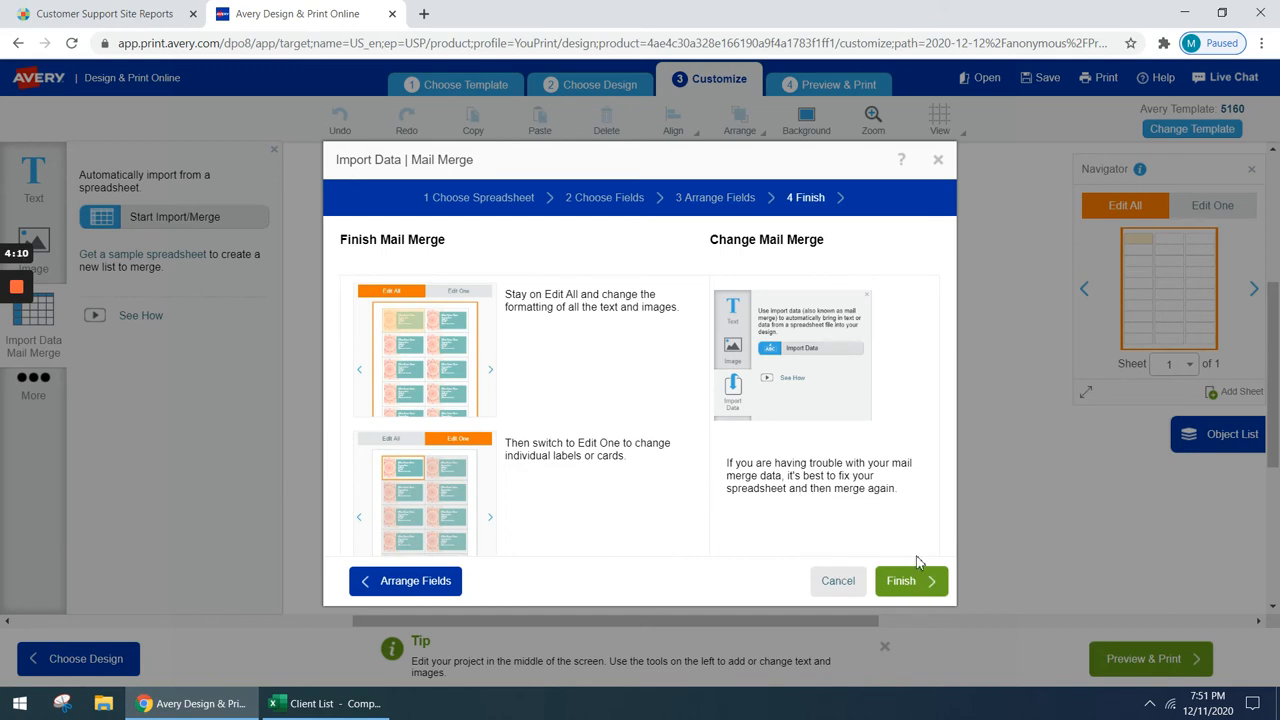
- Finish the mail merge and select the first client's merged three-line address on the label
{"action": "left_click", "coordinate": [900, 580]}
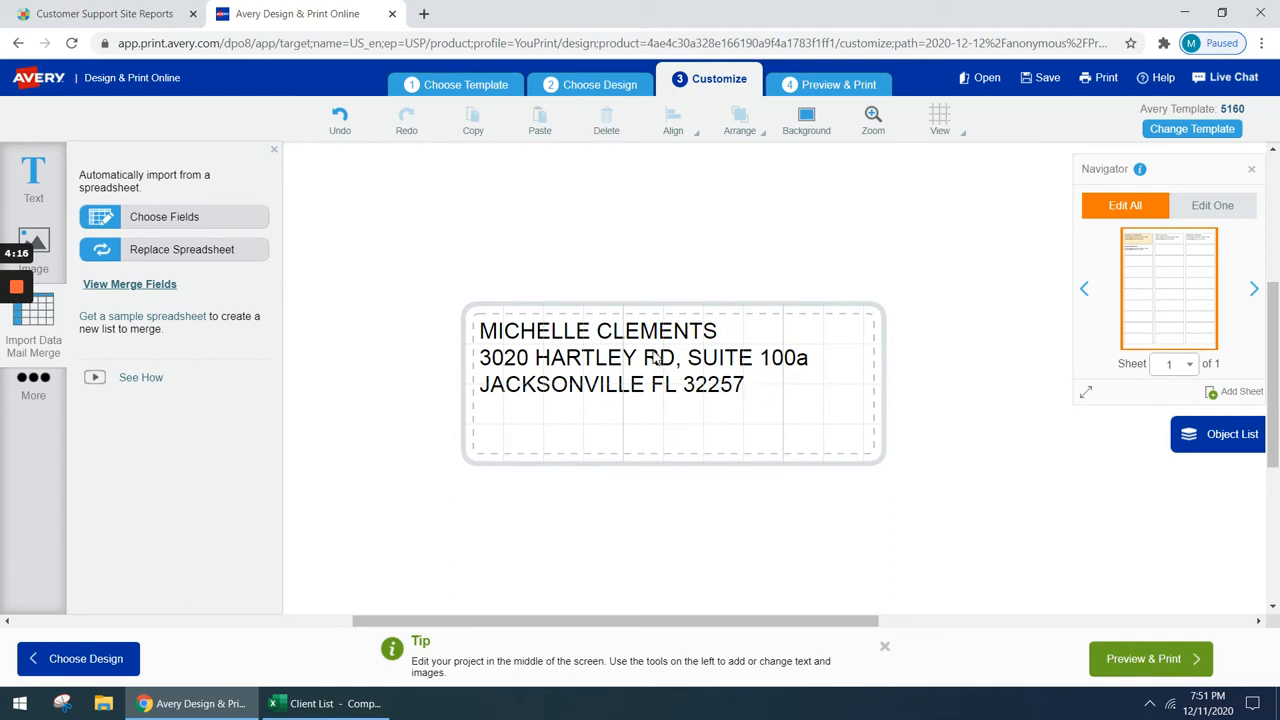
{"action": "left_click", "coordinate": [640, 357]}
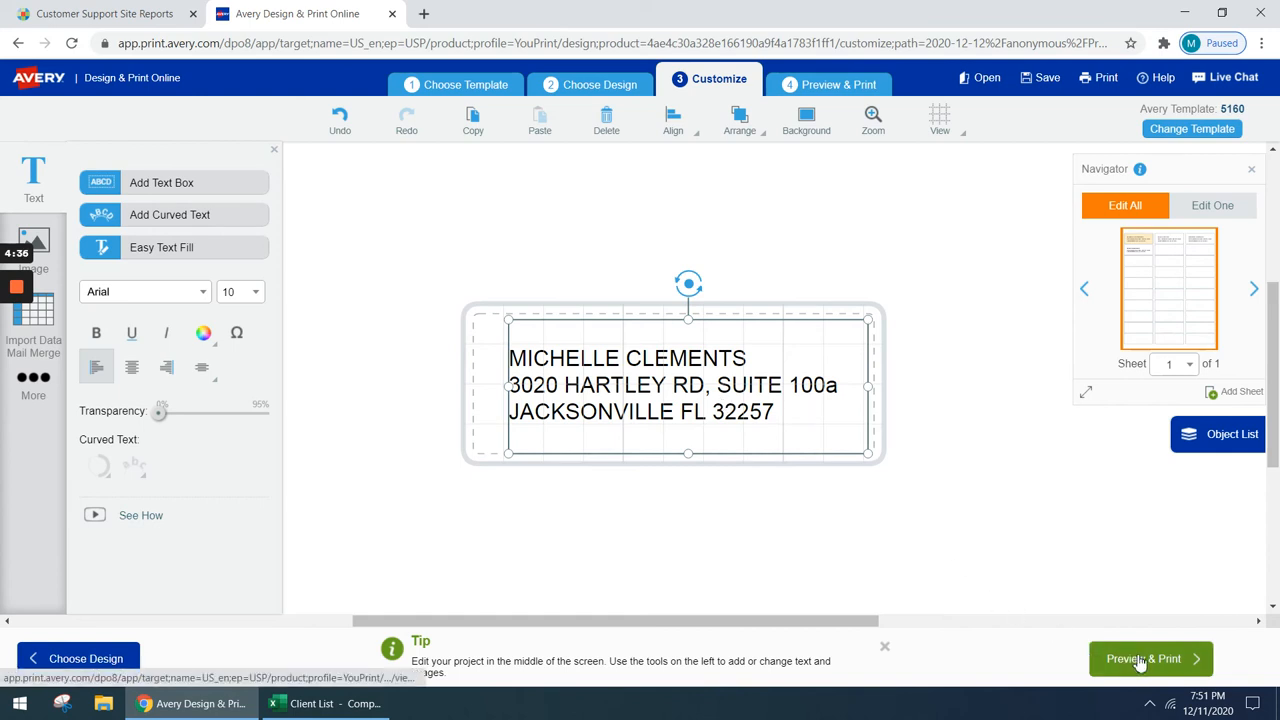
{"action": "mouse_move", "coordinate": [980, 441]}
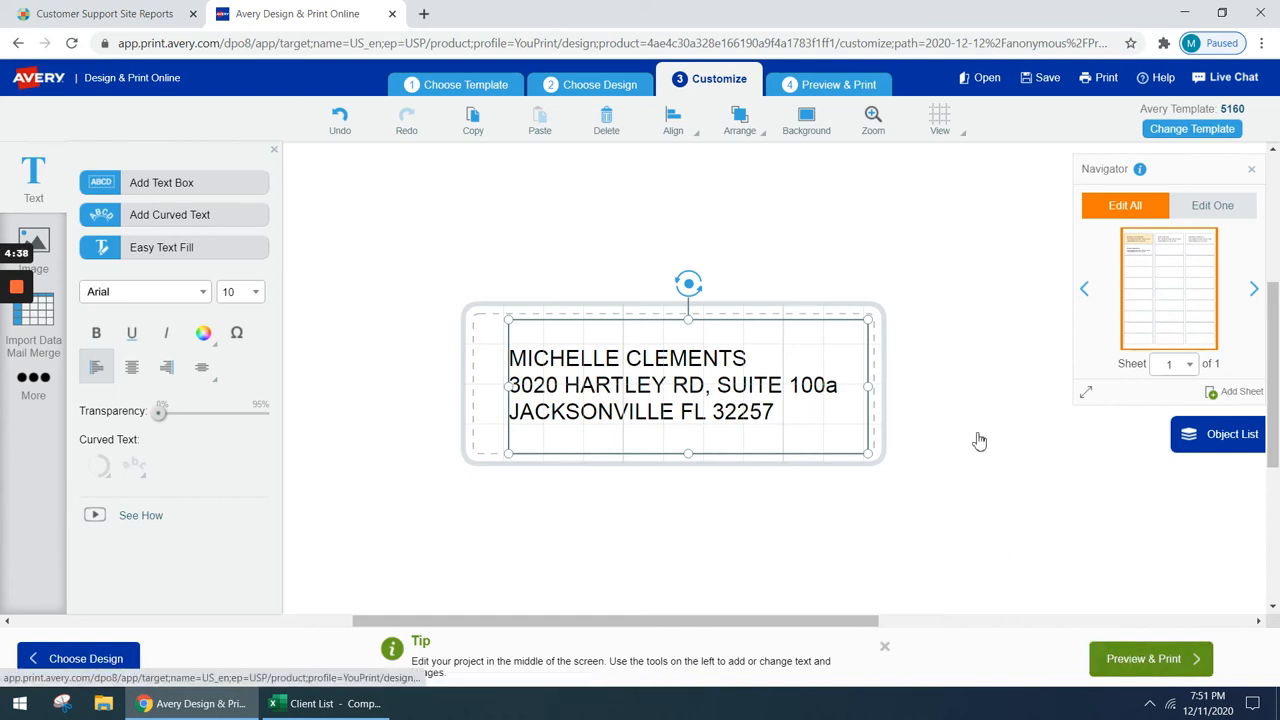
- Preview the sheet of four merged client address labels and choose Print it Yourself
{"action": "left_click", "coordinate": [837, 78]}
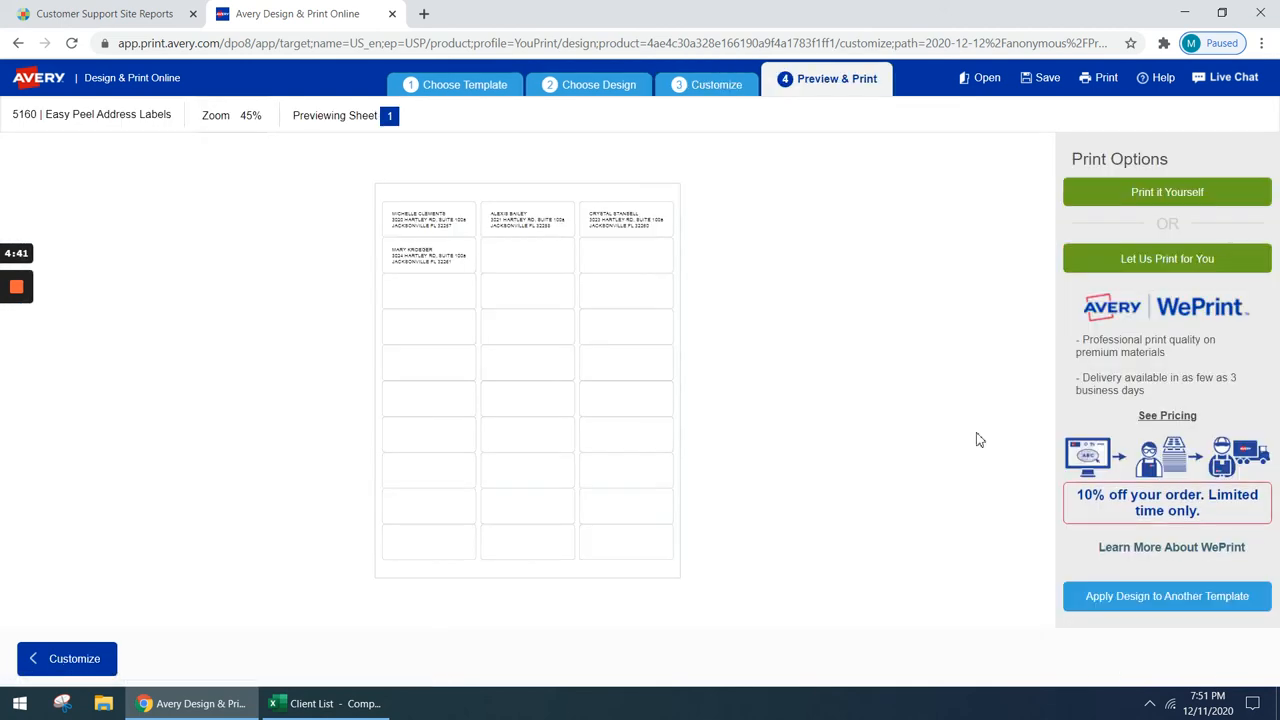
{"action": "mouse_move", "coordinate": [1150, 231]}
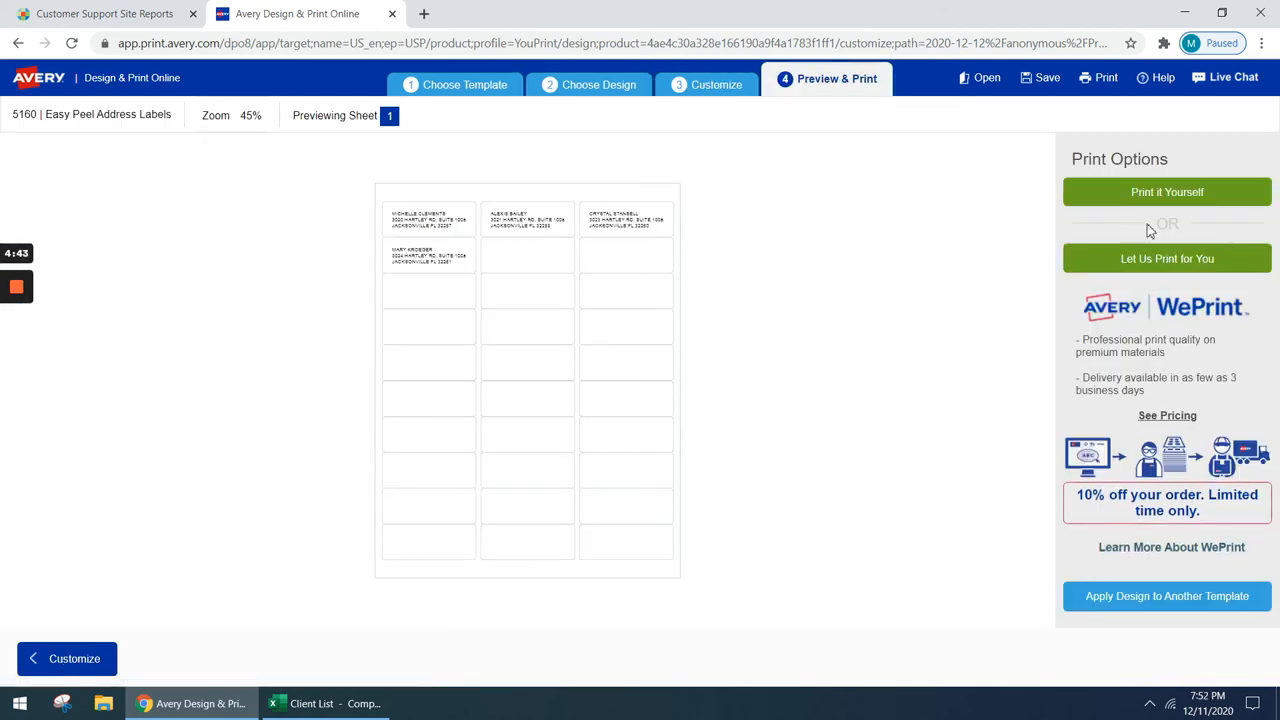
{"action": "mouse_move", "coordinate": [1167, 192]}
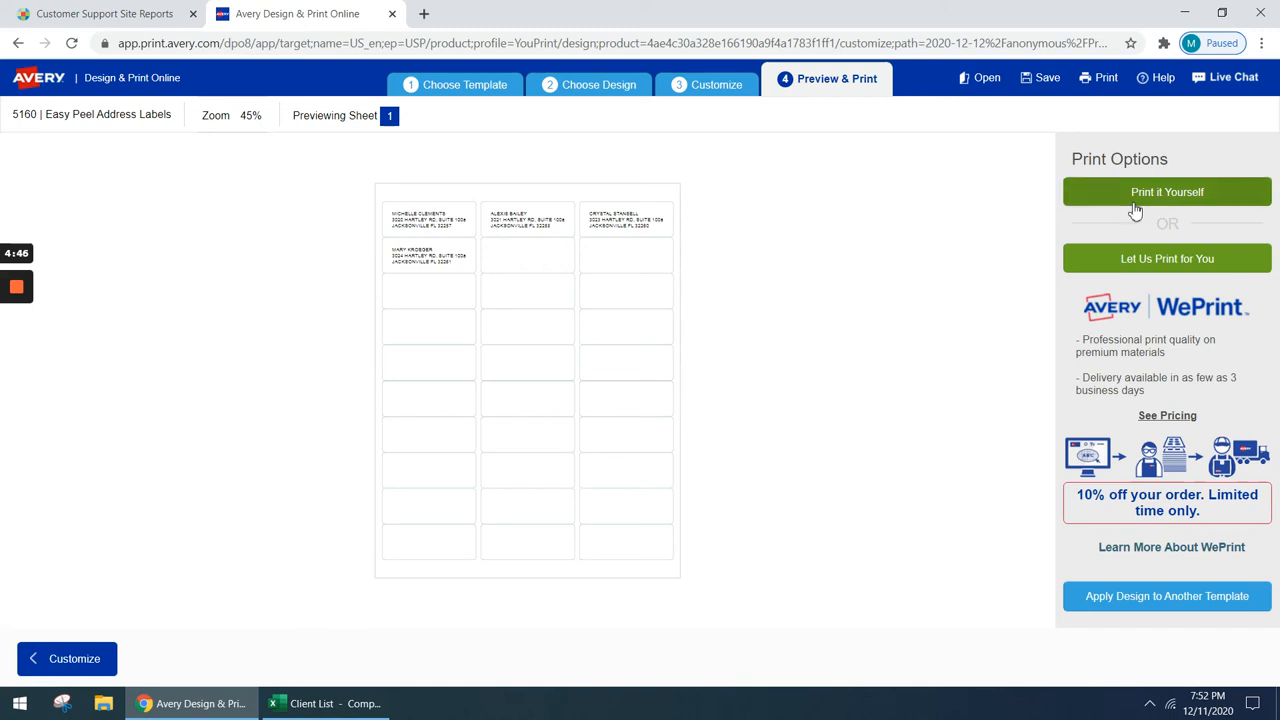
{"action": "left_click", "coordinate": [1167, 192]}
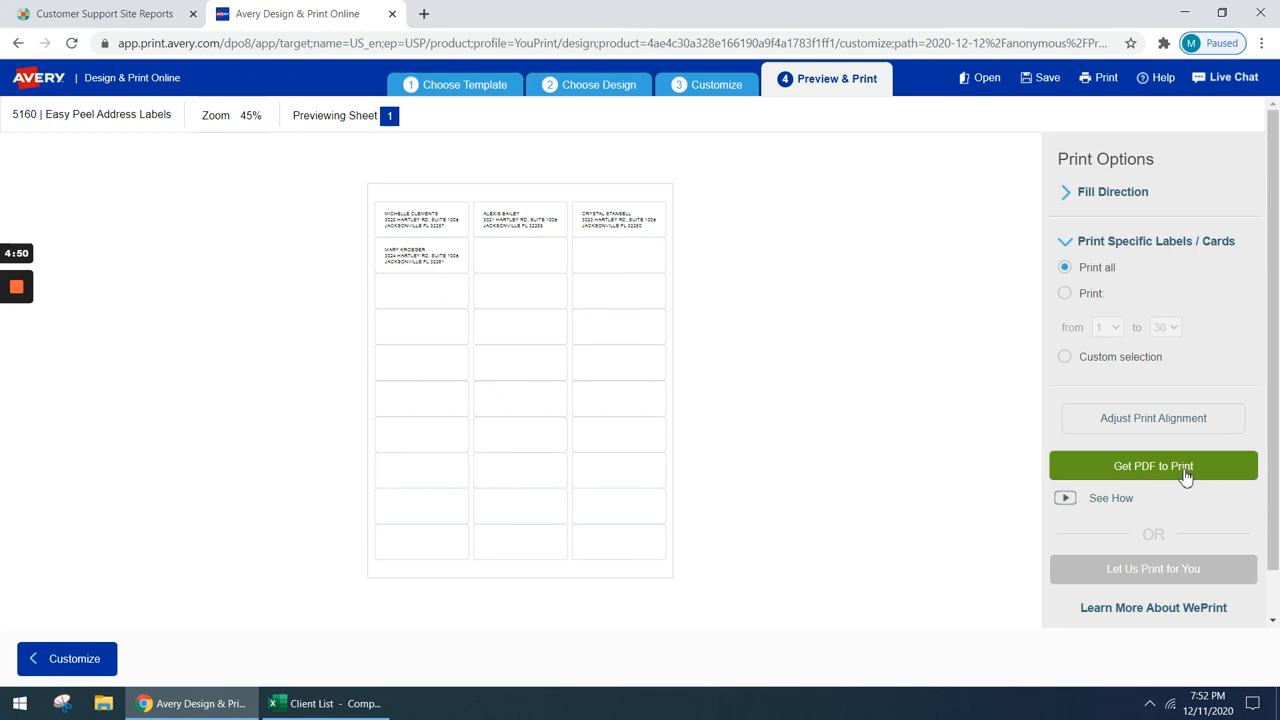
- Save the project to your Avery account as 'mailing labels 2019' and open the four-address label PDF
{"action": "left_click", "coordinate": [1153, 465]}
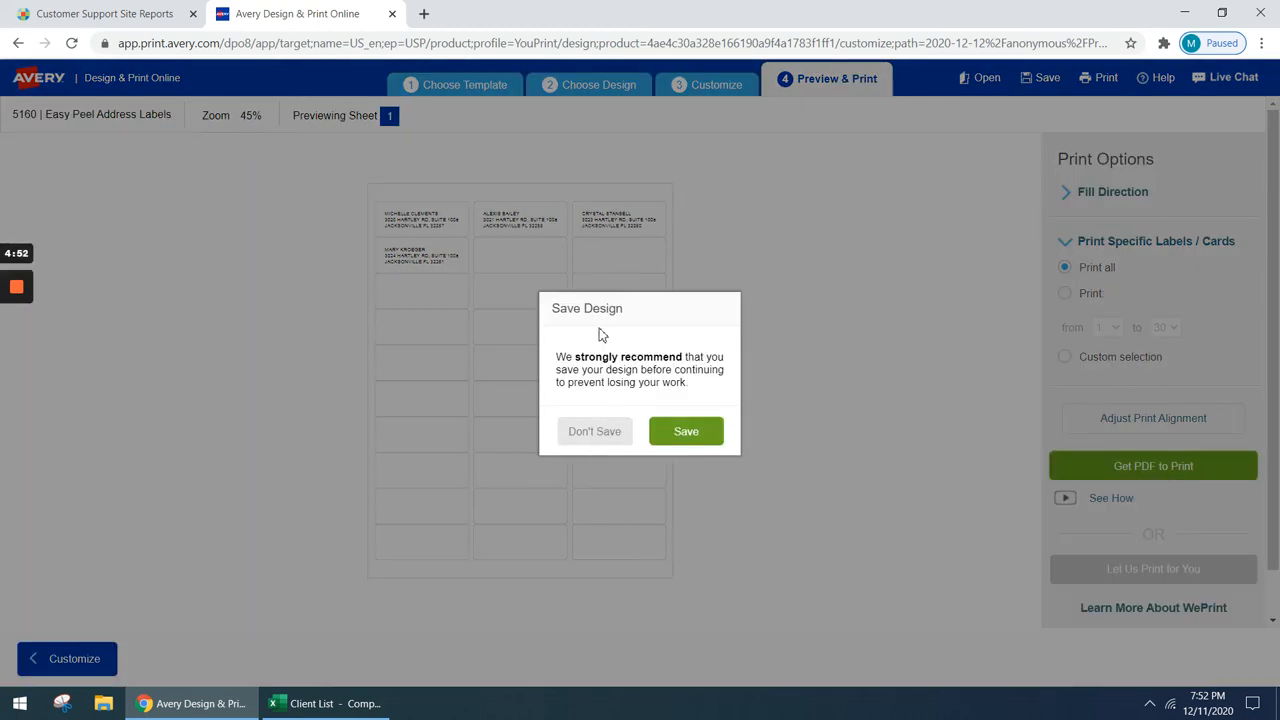
{"action": "mouse_move", "coordinate": [632, 338]}
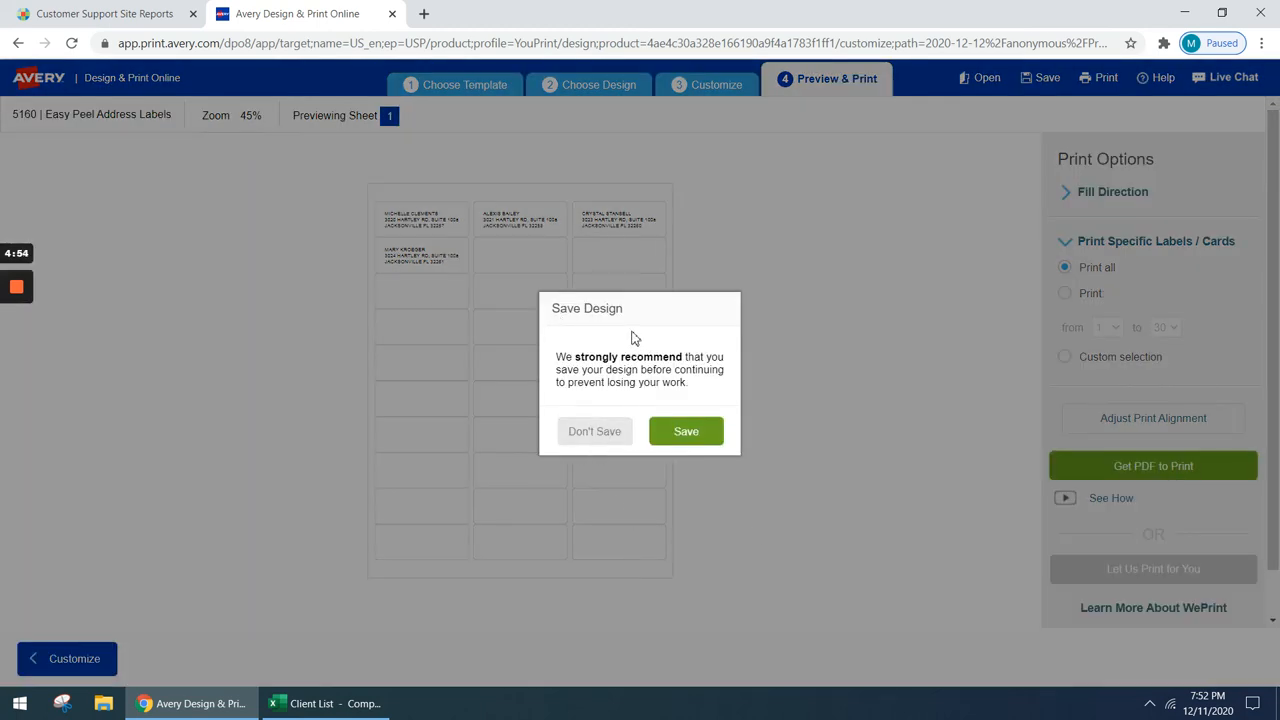
{"action": "left_click", "coordinate": [686, 431]}
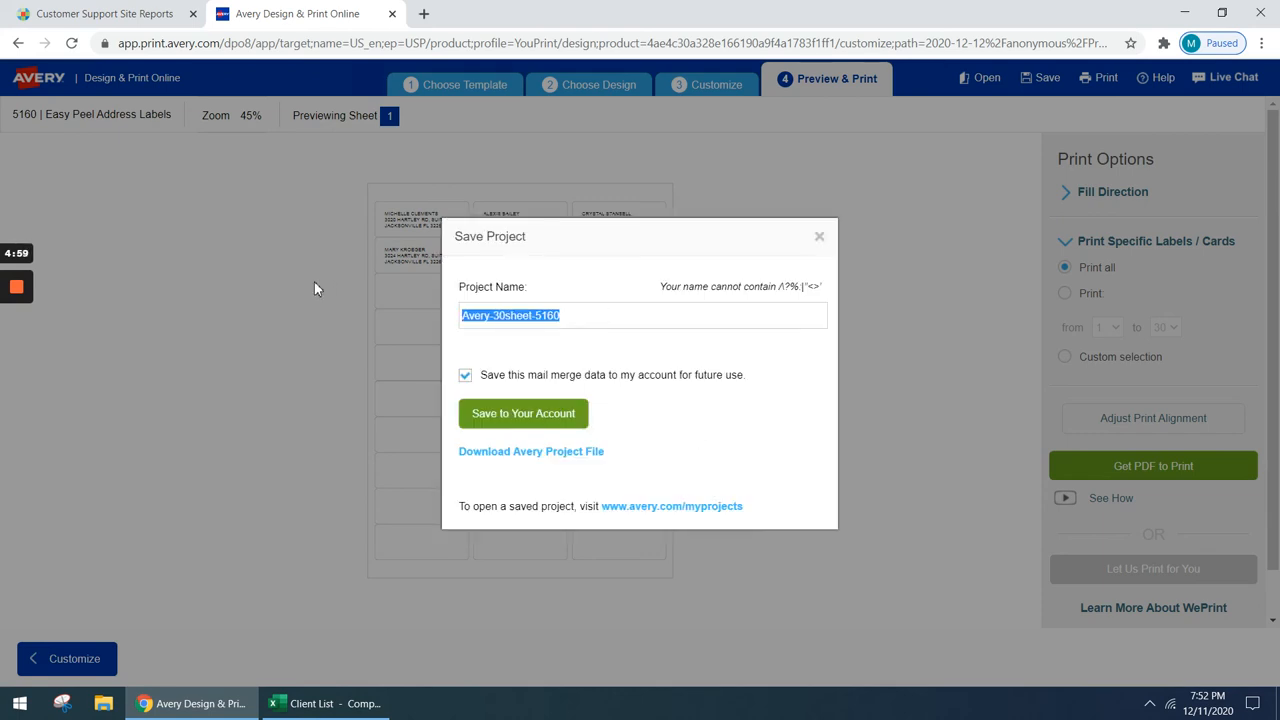
{"action": "type", "text": "mailing labels 2019"}
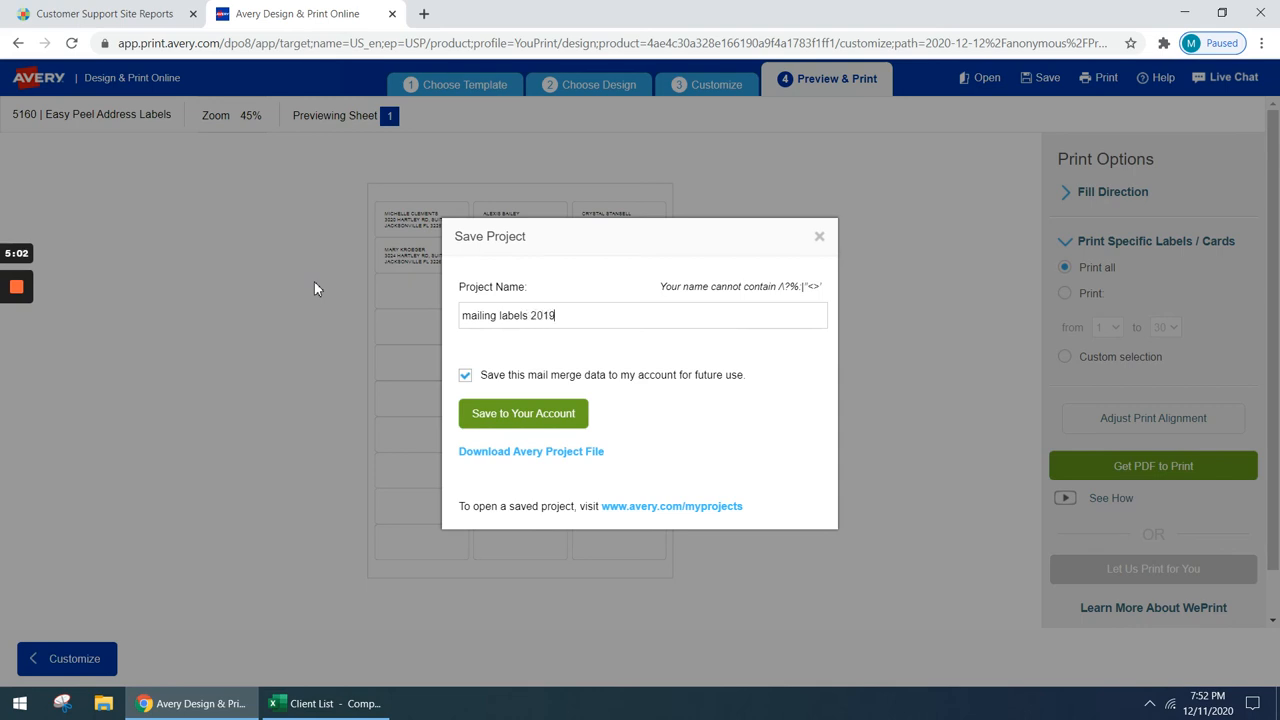
{"action": "mouse_move", "coordinate": [490, 249]}
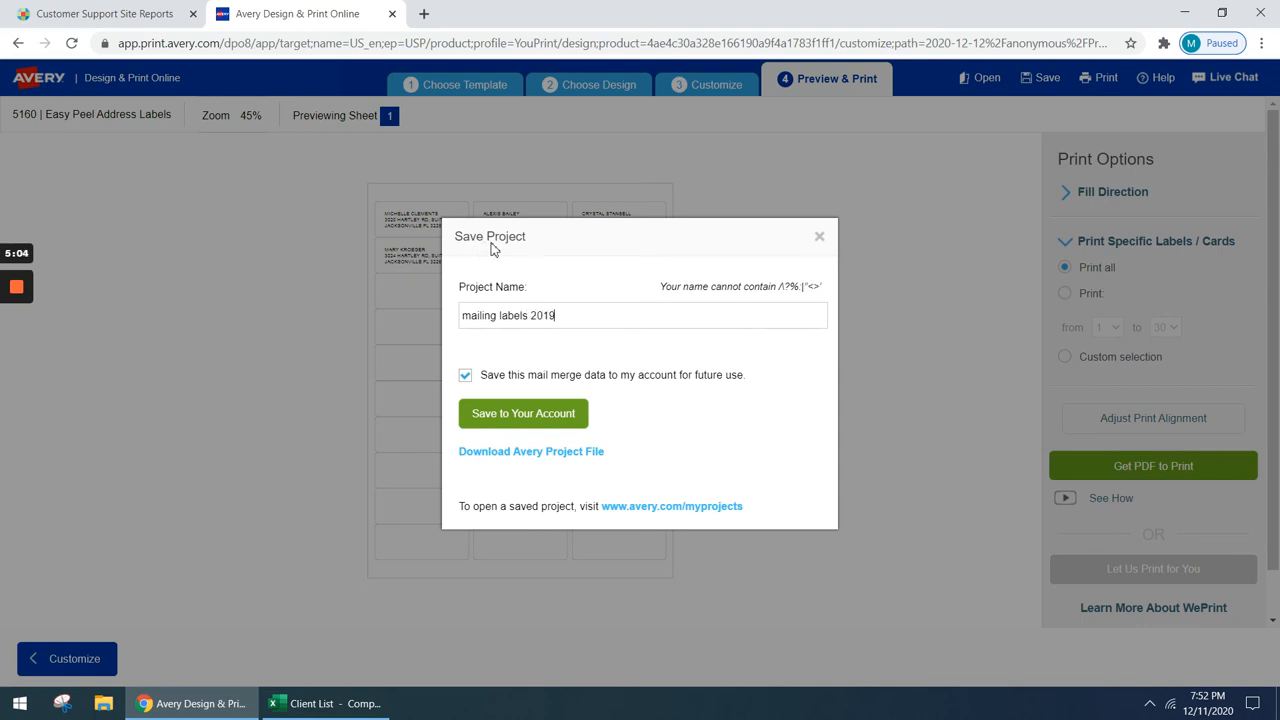
{"action": "left_click", "coordinate": [523, 413]}
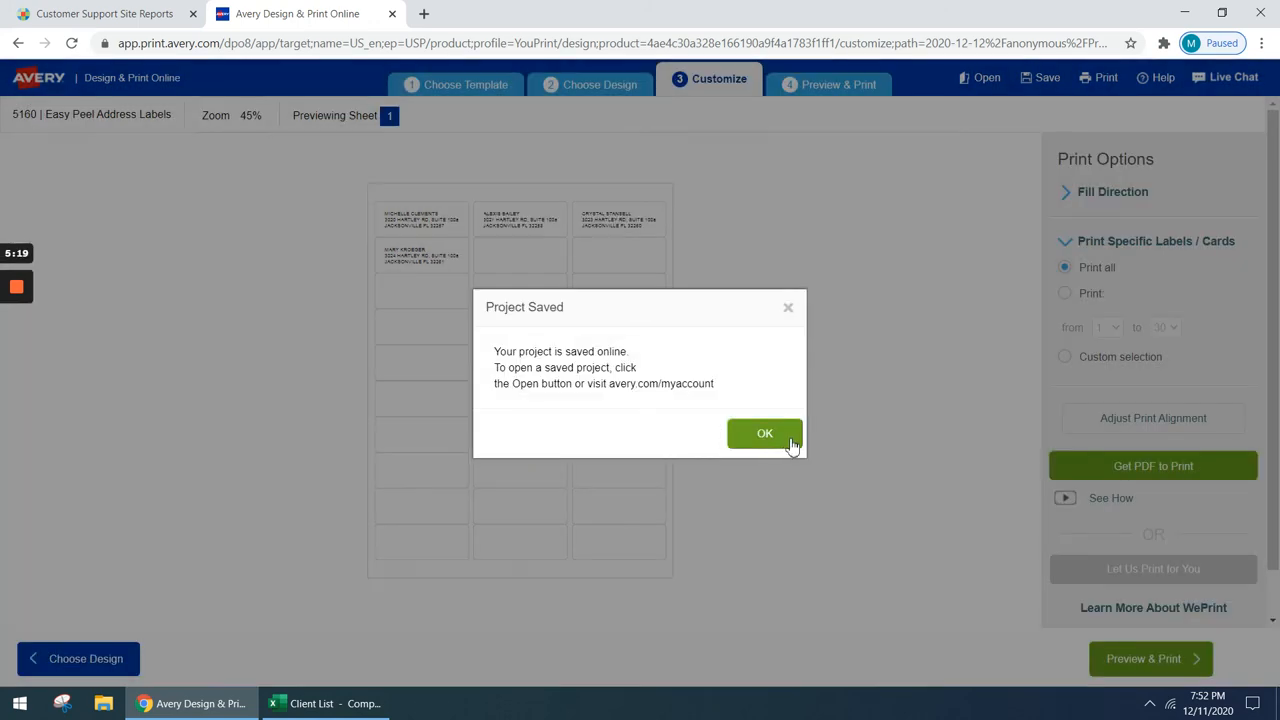
{"action": "left_click", "coordinate": [764, 433]}
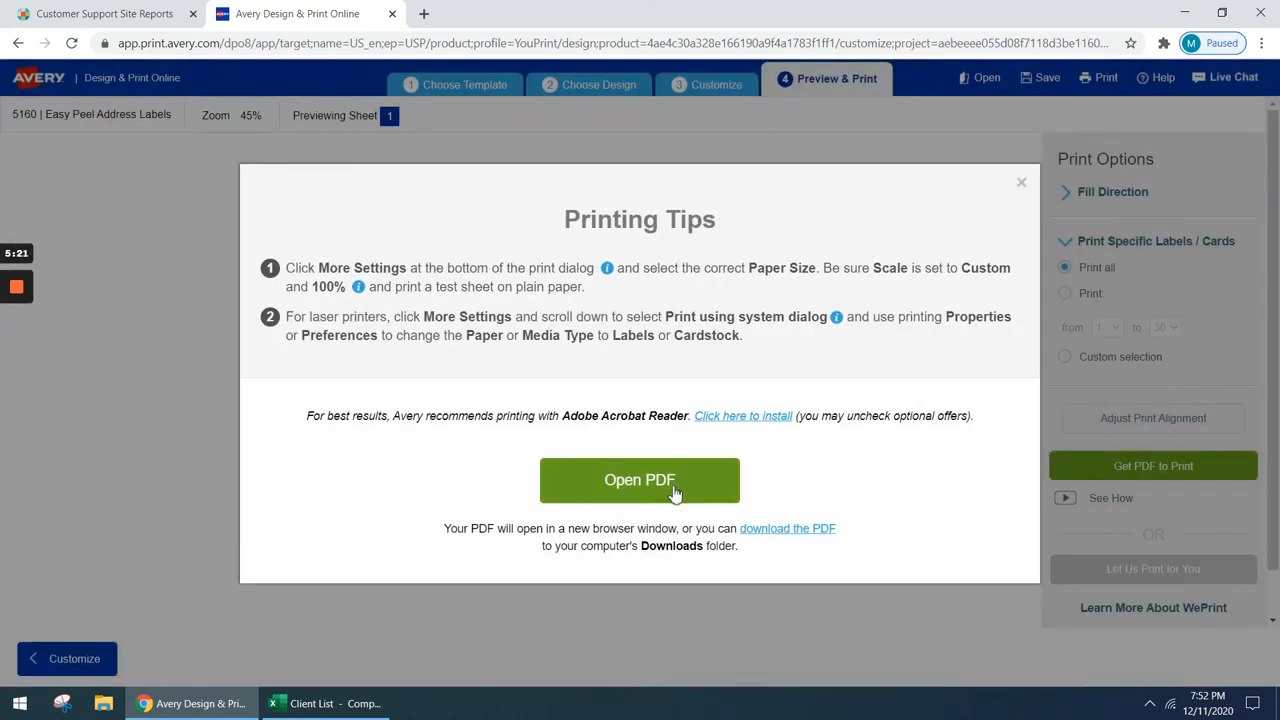
{"action": "mouse_move", "coordinate": [648, 483]}
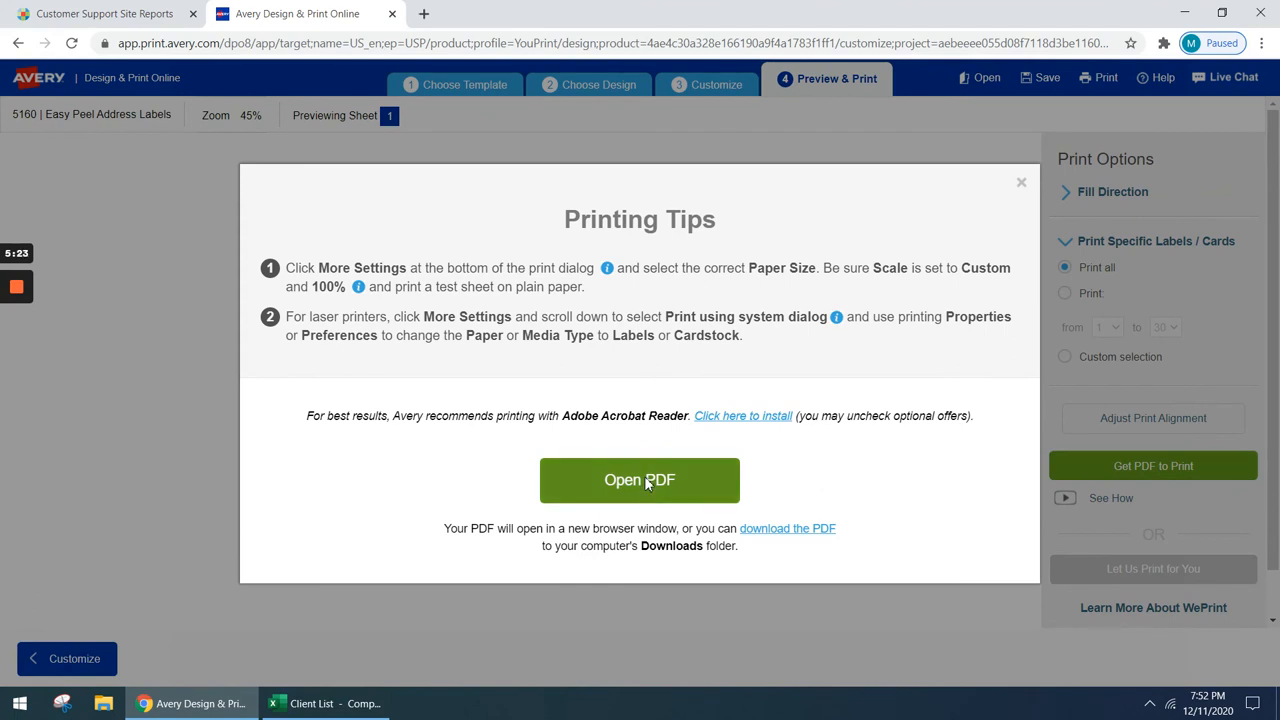
{"action": "left_click", "coordinate": [639, 480]}
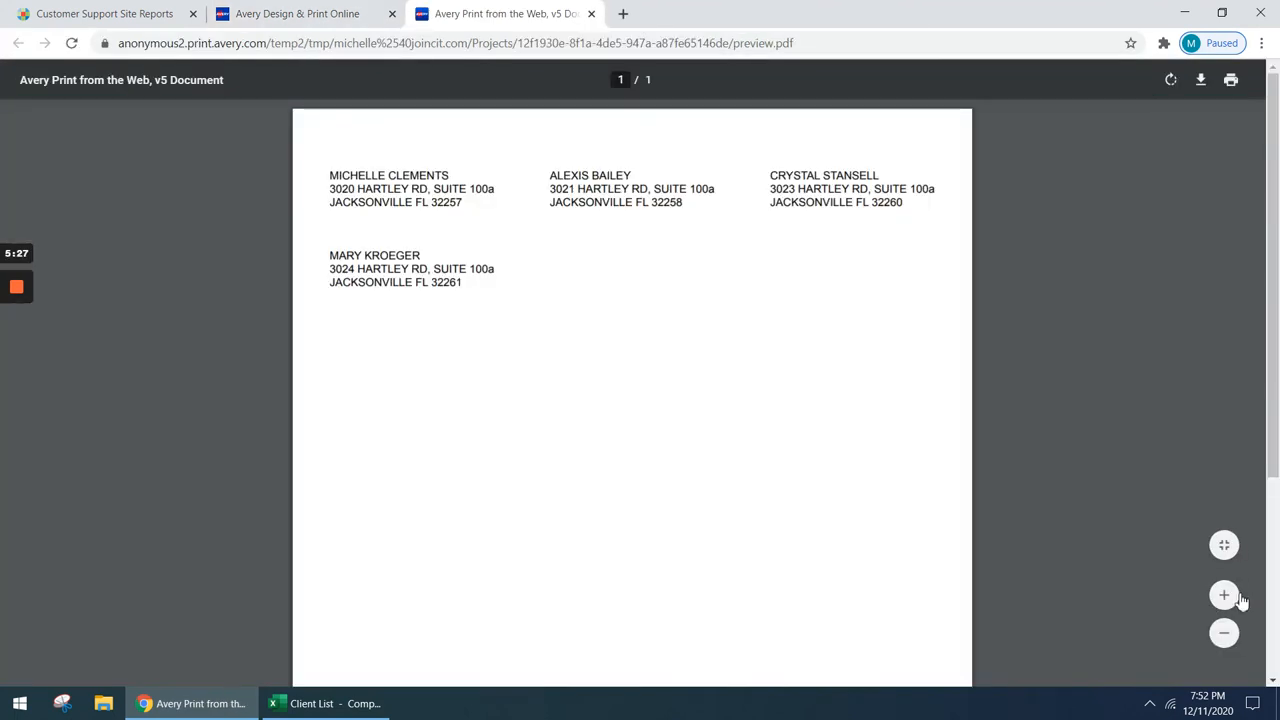
- Zoom in on the one-page label PDF to read the four client addresses
{"action": "left_click", "coordinate": [1224, 595]}
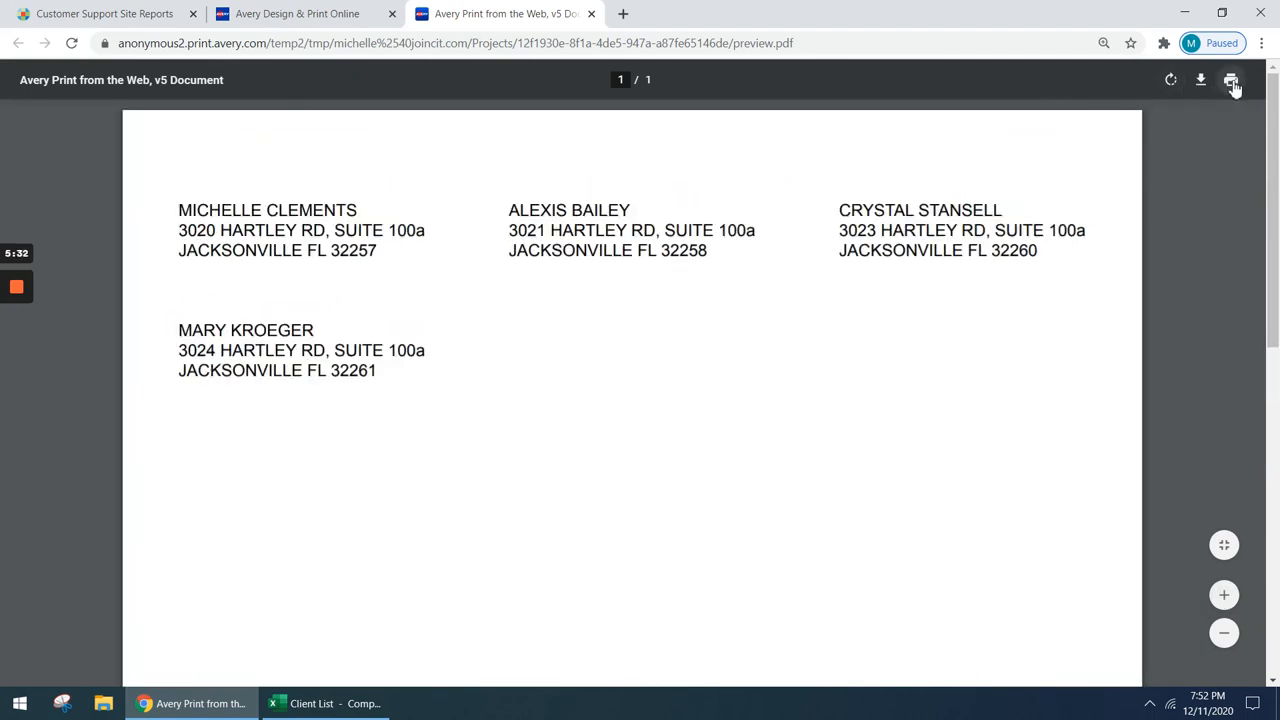
{"action": "mouse_move", "coordinate": [1231, 80]}
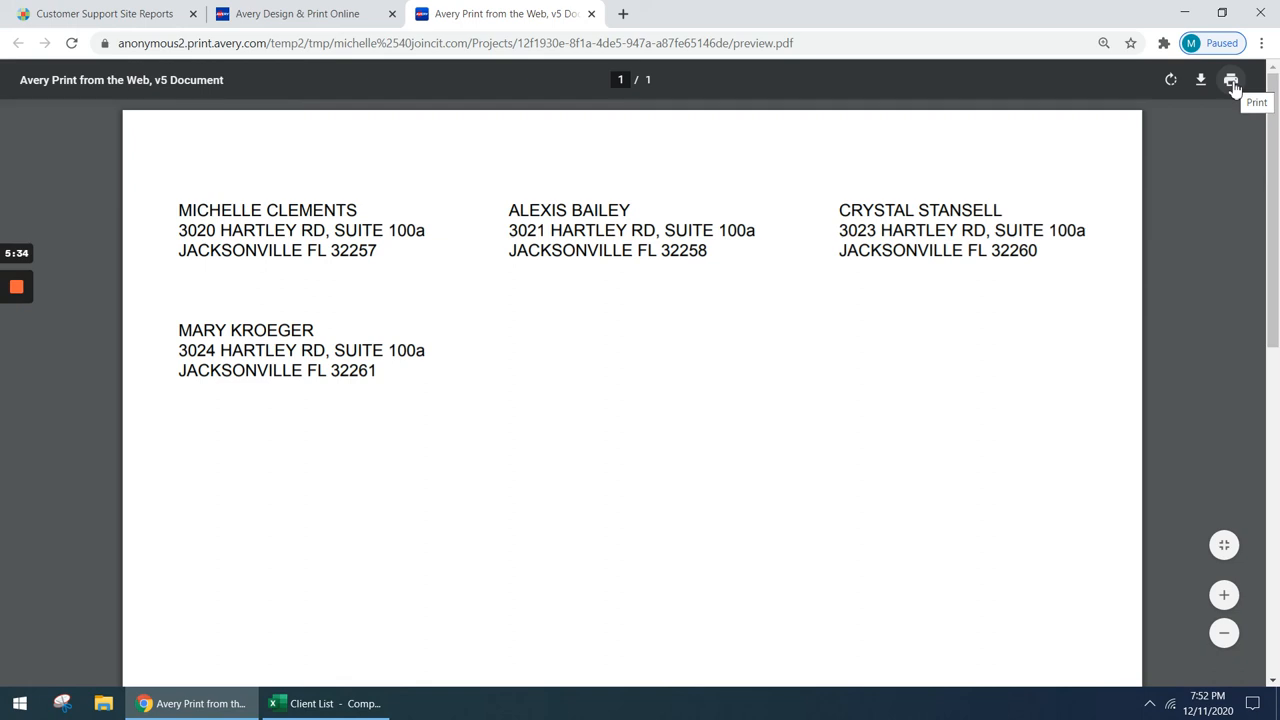